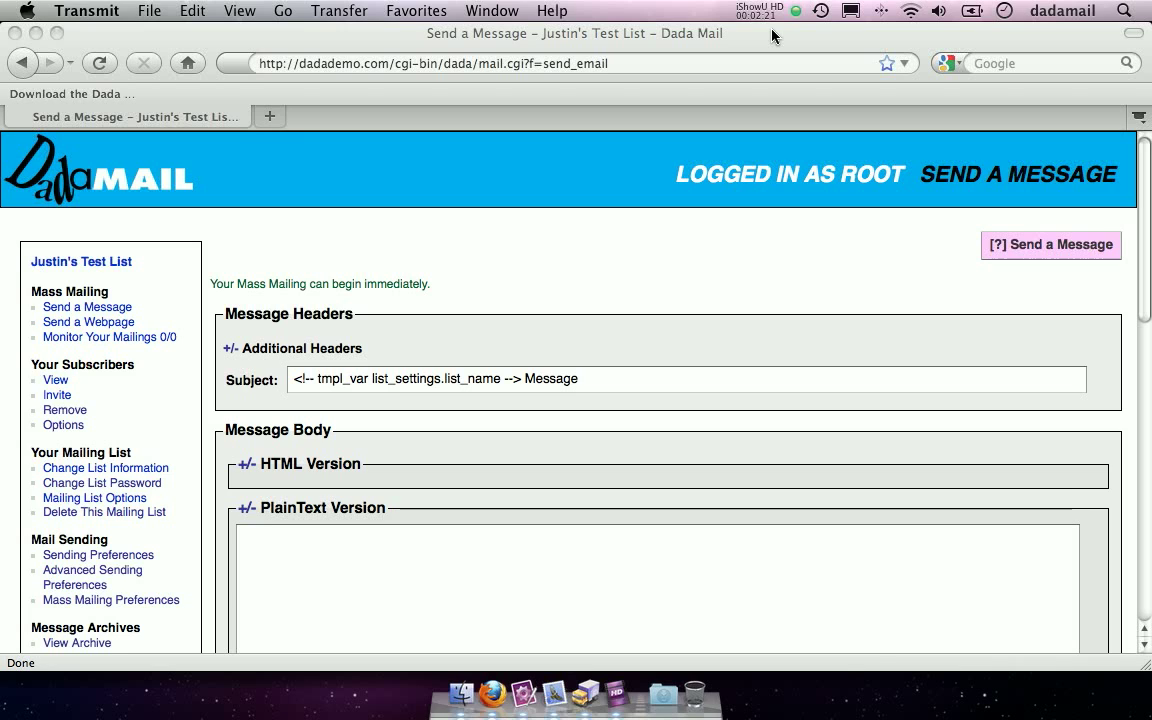
pyautogui.moveTo(822, 588)
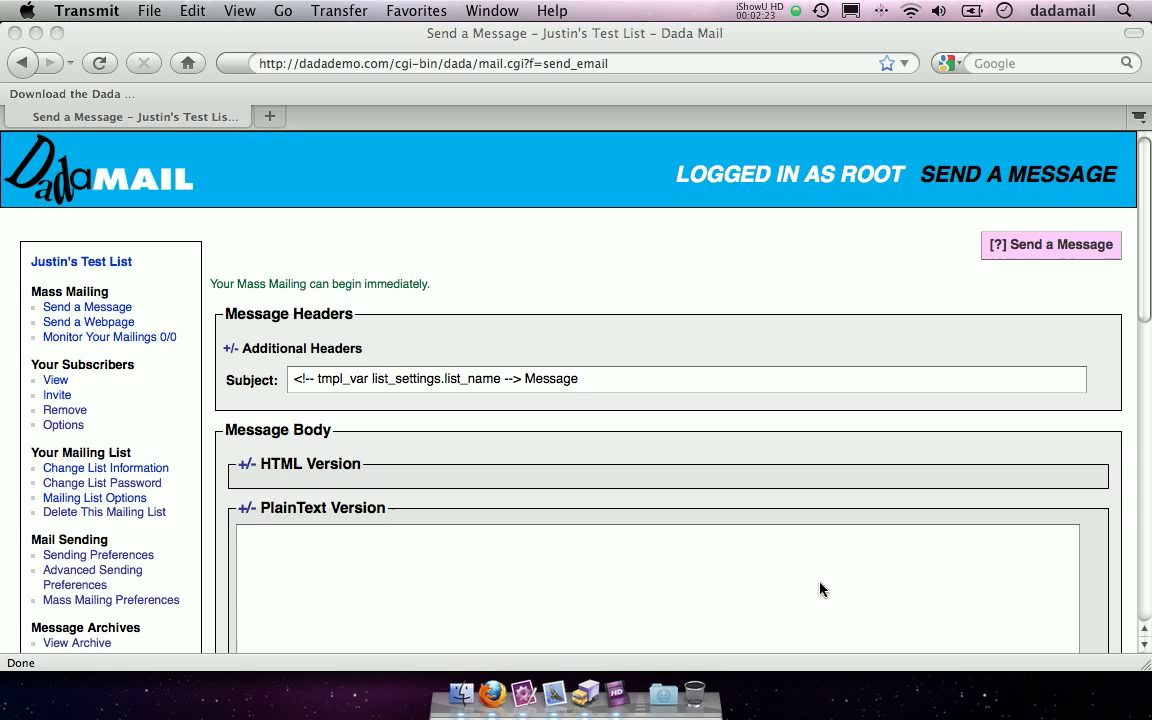
pyautogui.moveTo(604, 624)
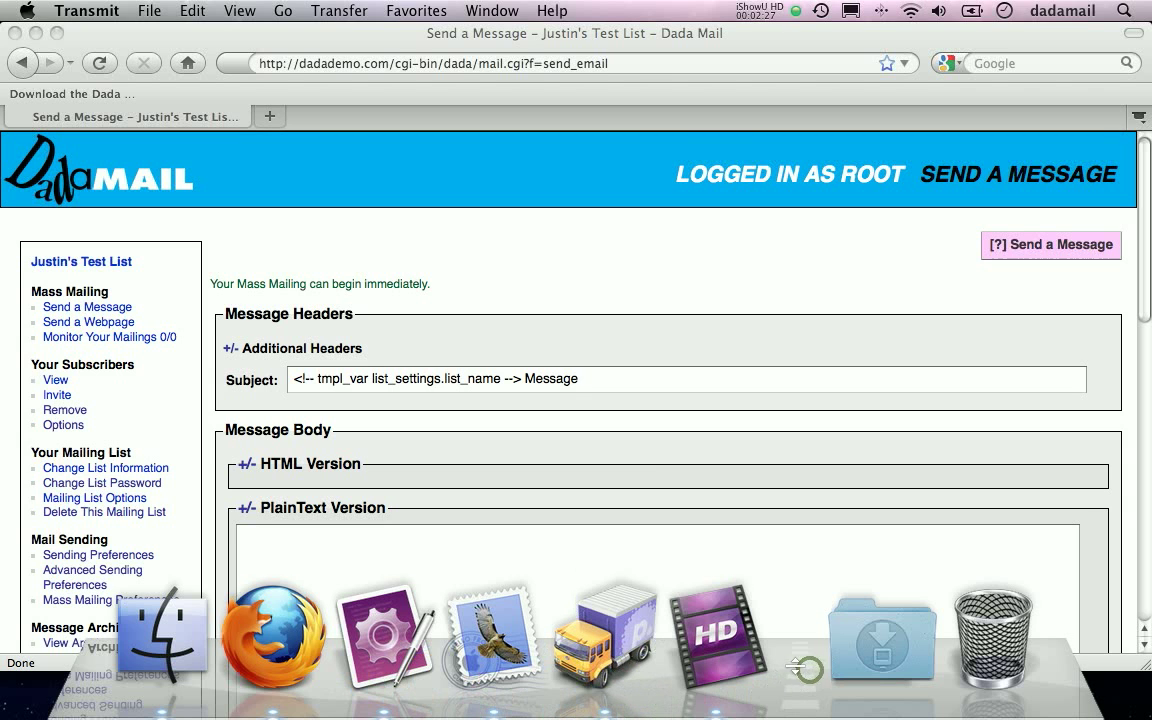
pyautogui.moveTo(598, 656)
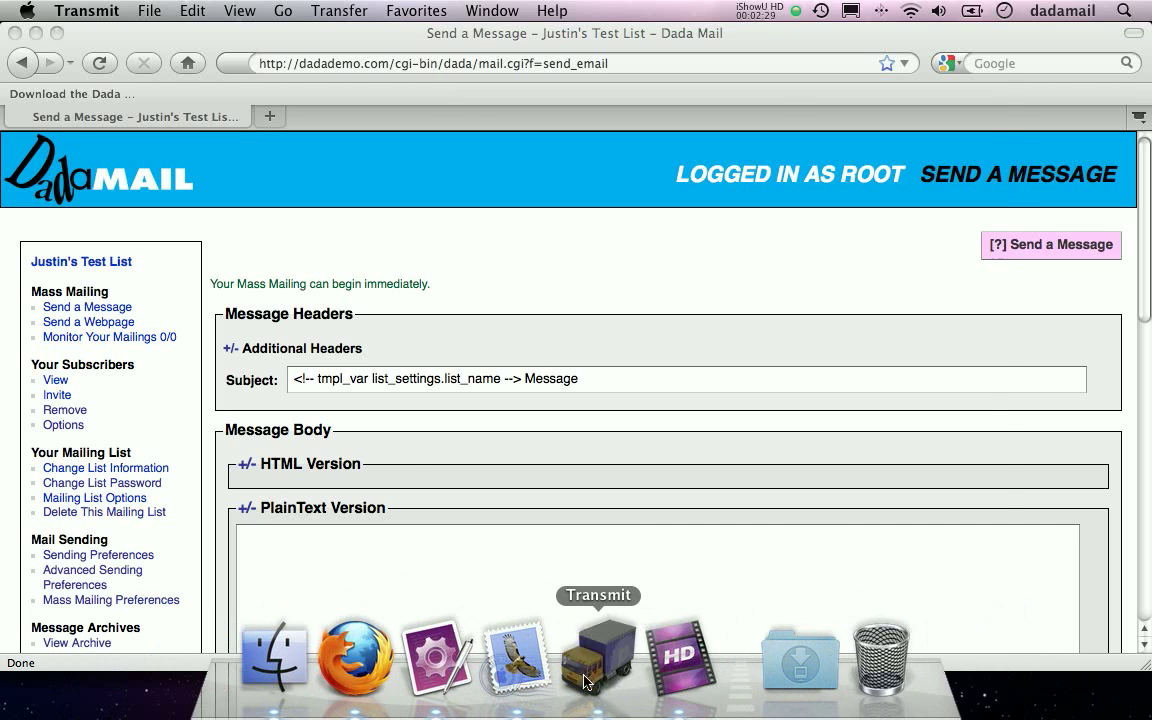
# - Launch Transmit and connect to the saved Dada Mail Install Demo server
pyautogui.click(598, 656)
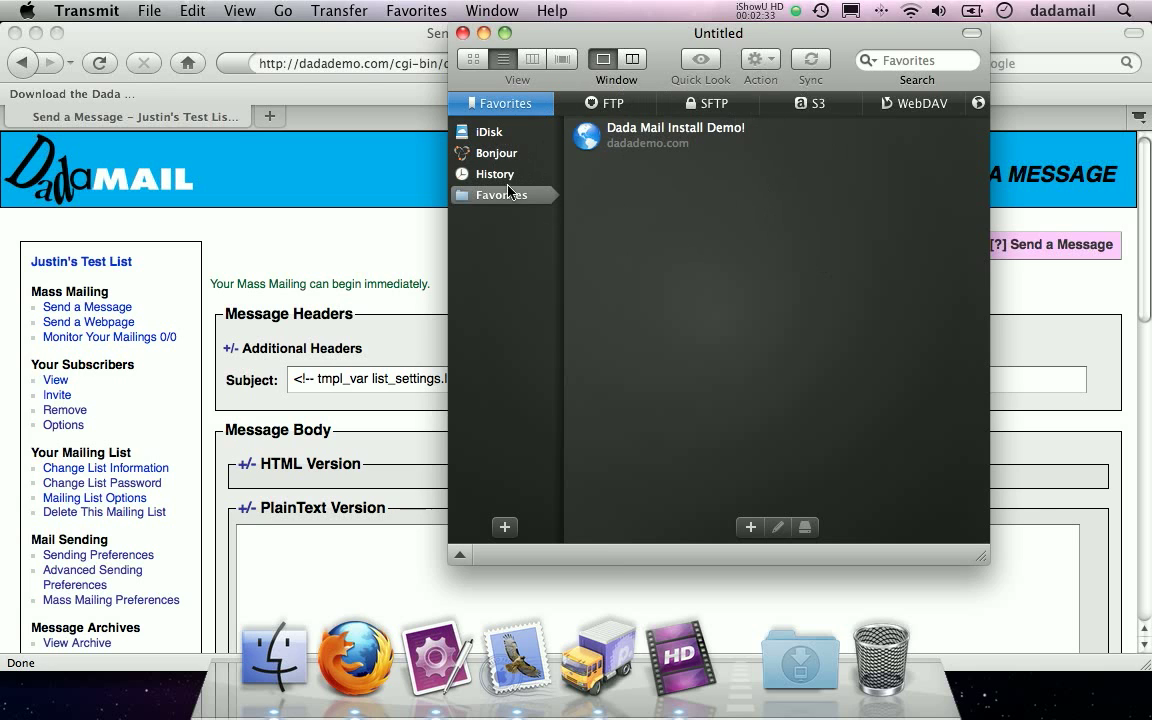
pyautogui.doubleClick(676, 134)
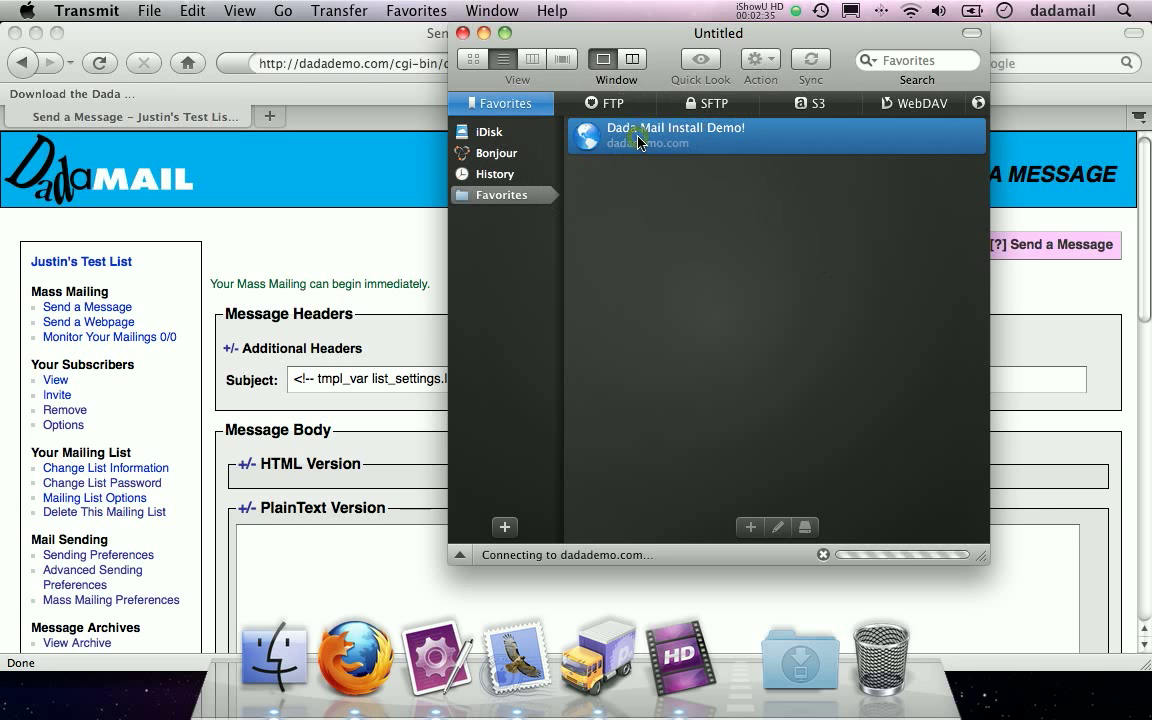
pyautogui.doubleClick(676, 136)
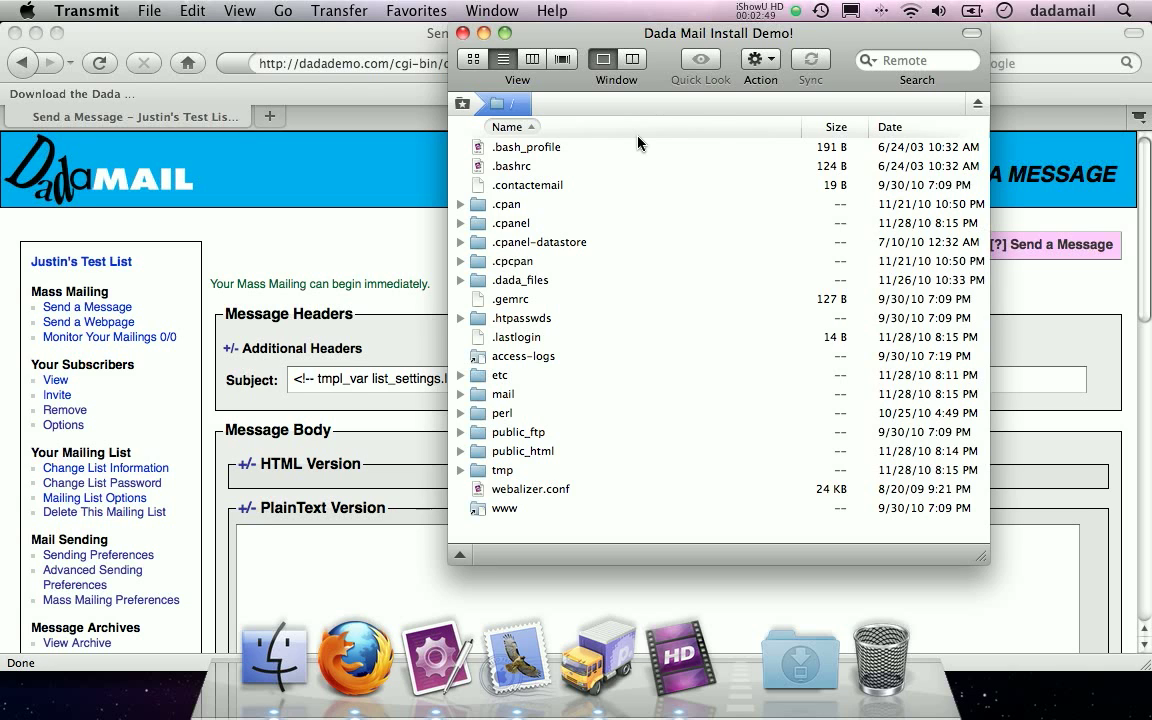
pyautogui.moveTo(656, 168)
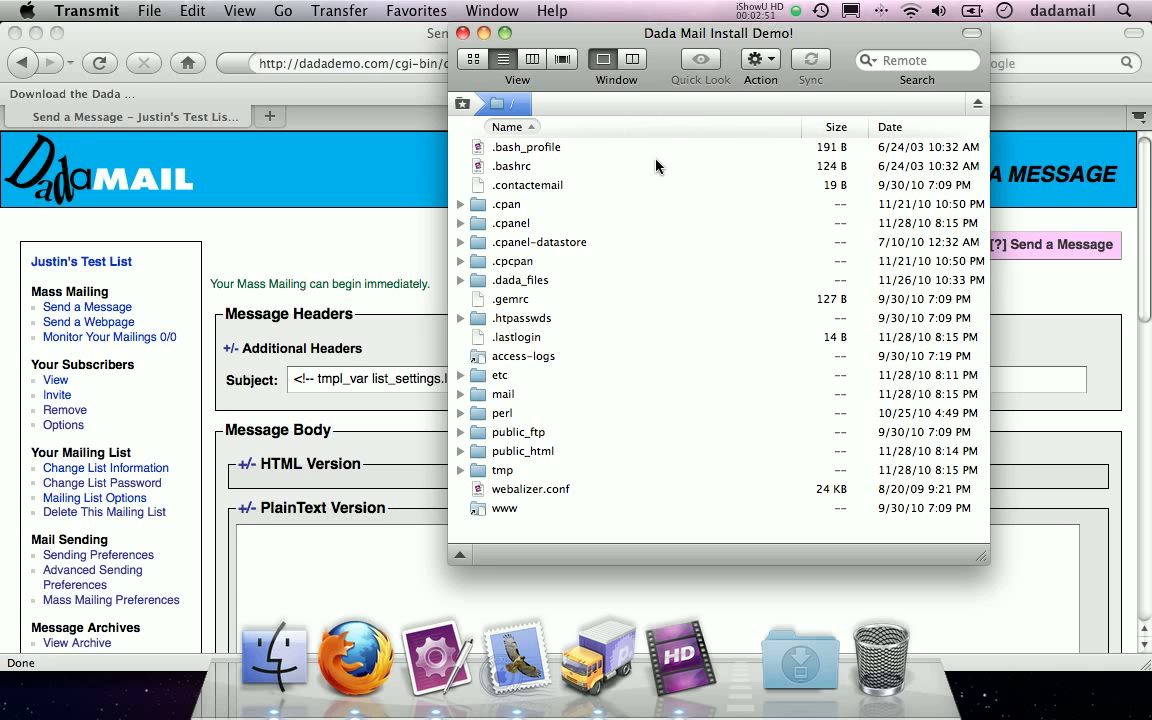
# - Browse into public_html/cgi-bin/dada and open its plugins folder
pyautogui.click(524, 452)
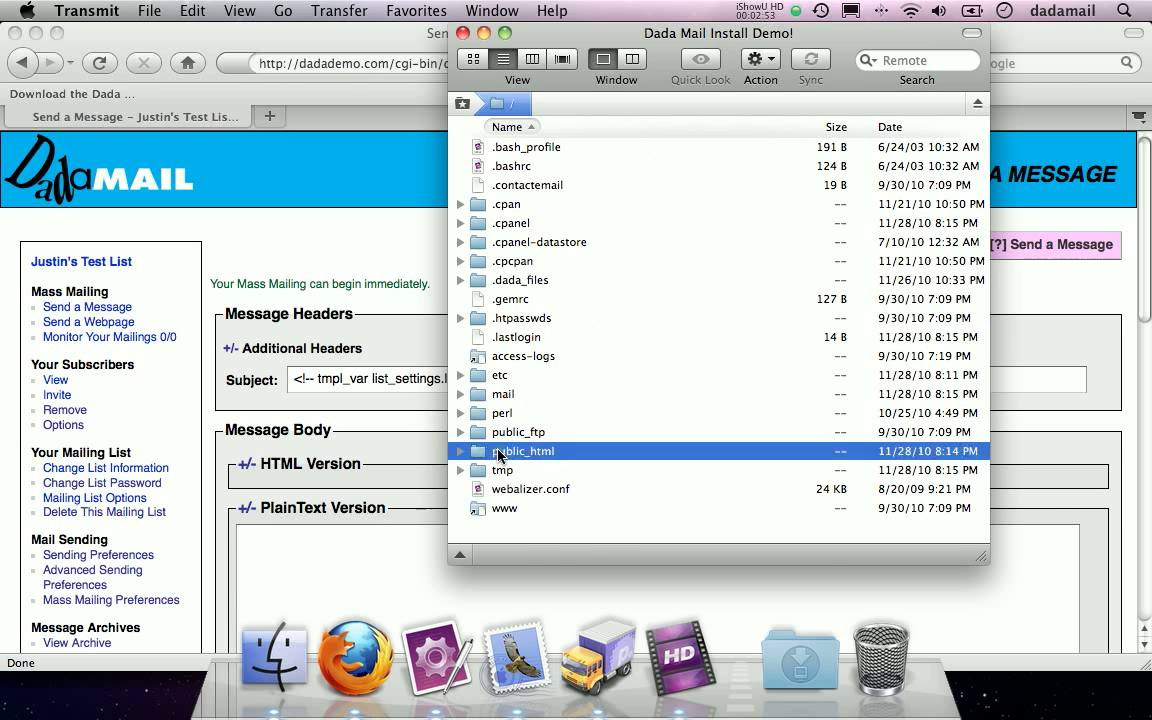
pyautogui.doubleClick(524, 452)
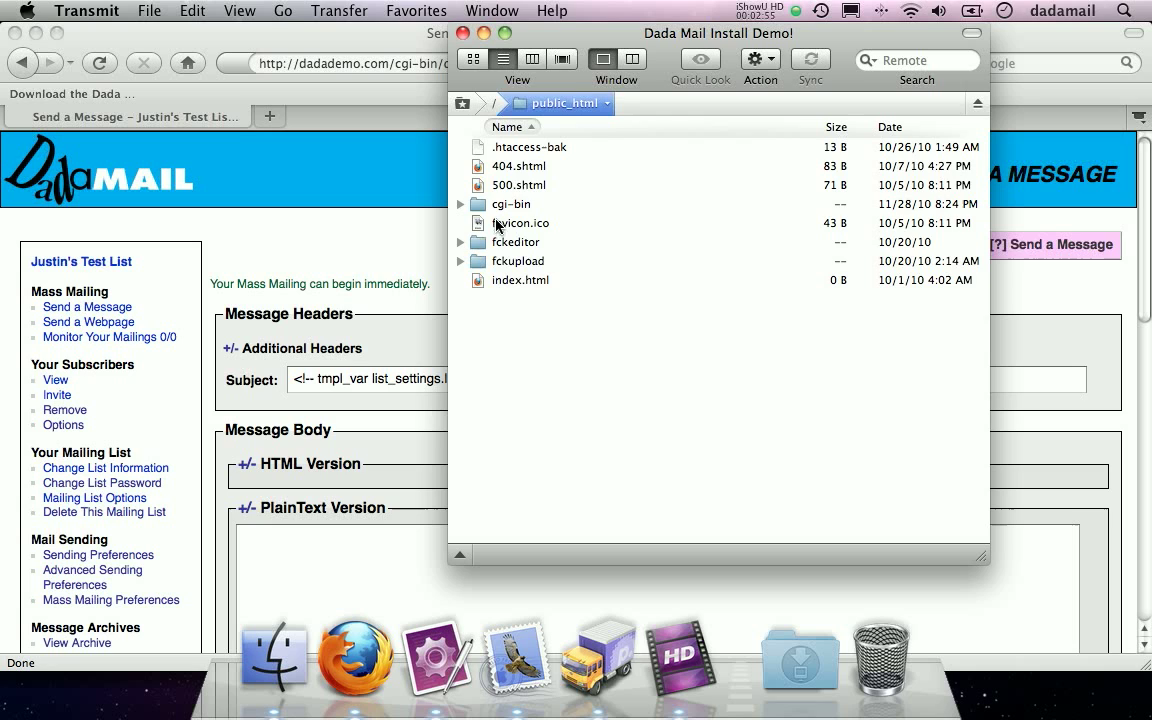
pyautogui.doubleClick(512, 204)
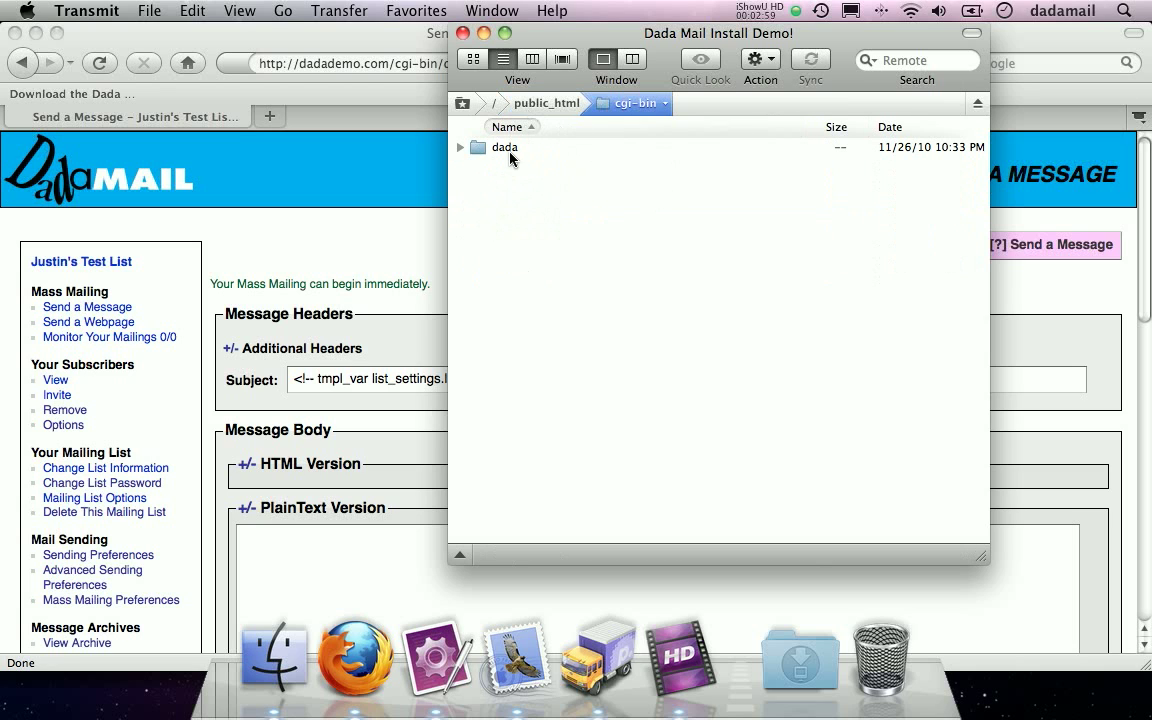
pyautogui.doubleClick(504, 148)
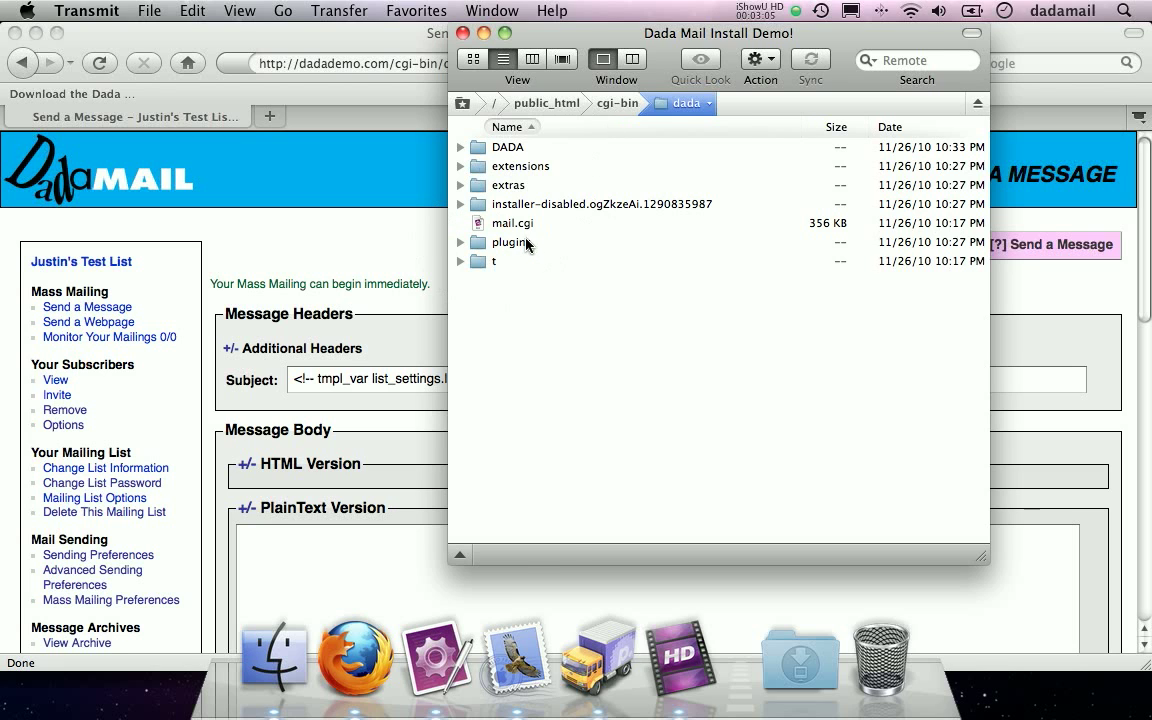
pyautogui.doubleClick(512, 242)
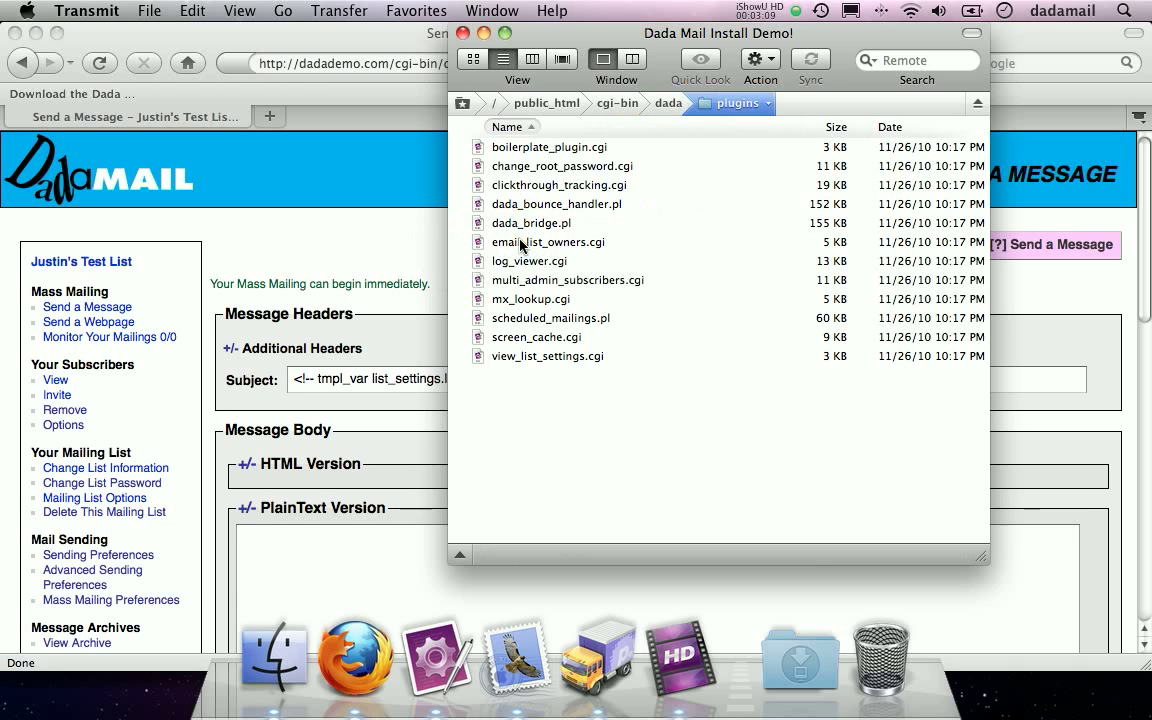
pyautogui.moveTo(600, 196)
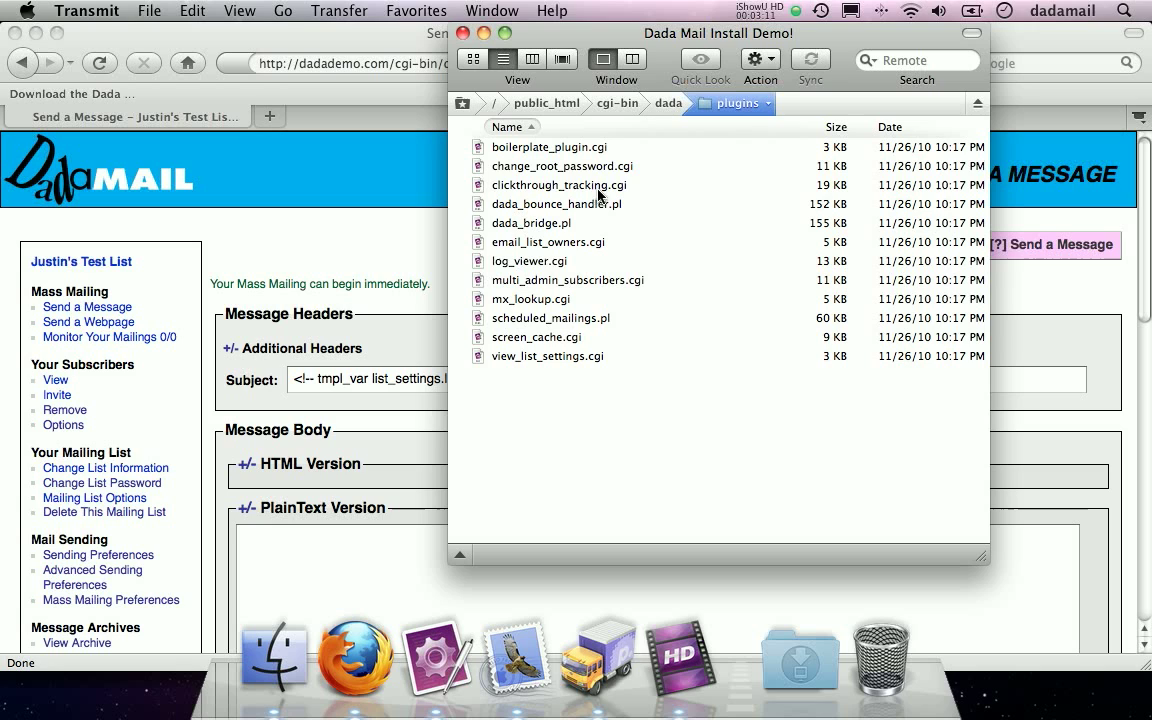
pyautogui.moveTo(810, 236)
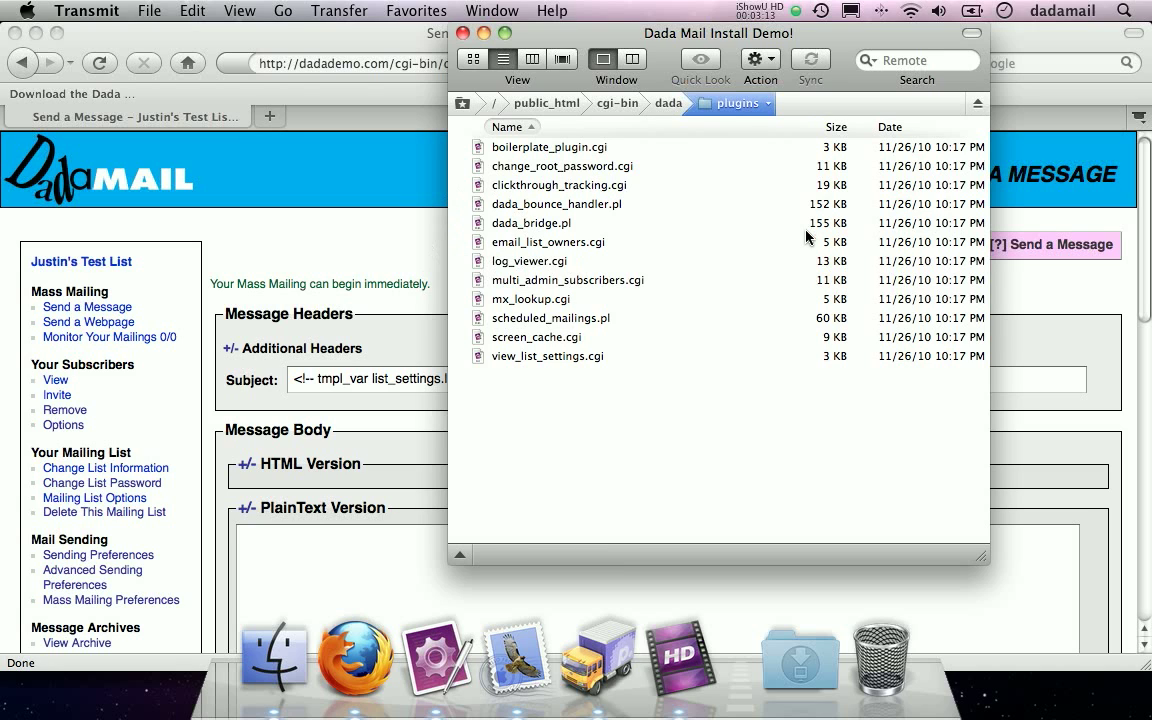
# - Give dada_bridge.pl owner execute permission via Get Info so it reads octal 744 and apply
pyautogui.click(532, 222)
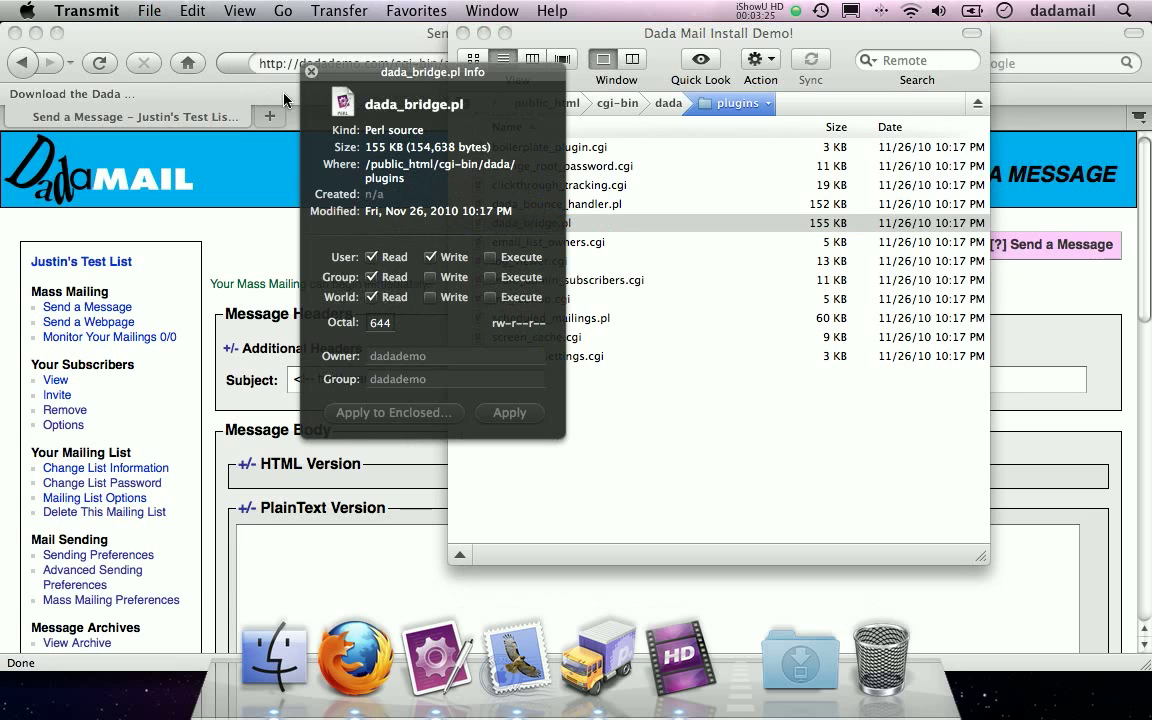
pyautogui.click(148, 12)
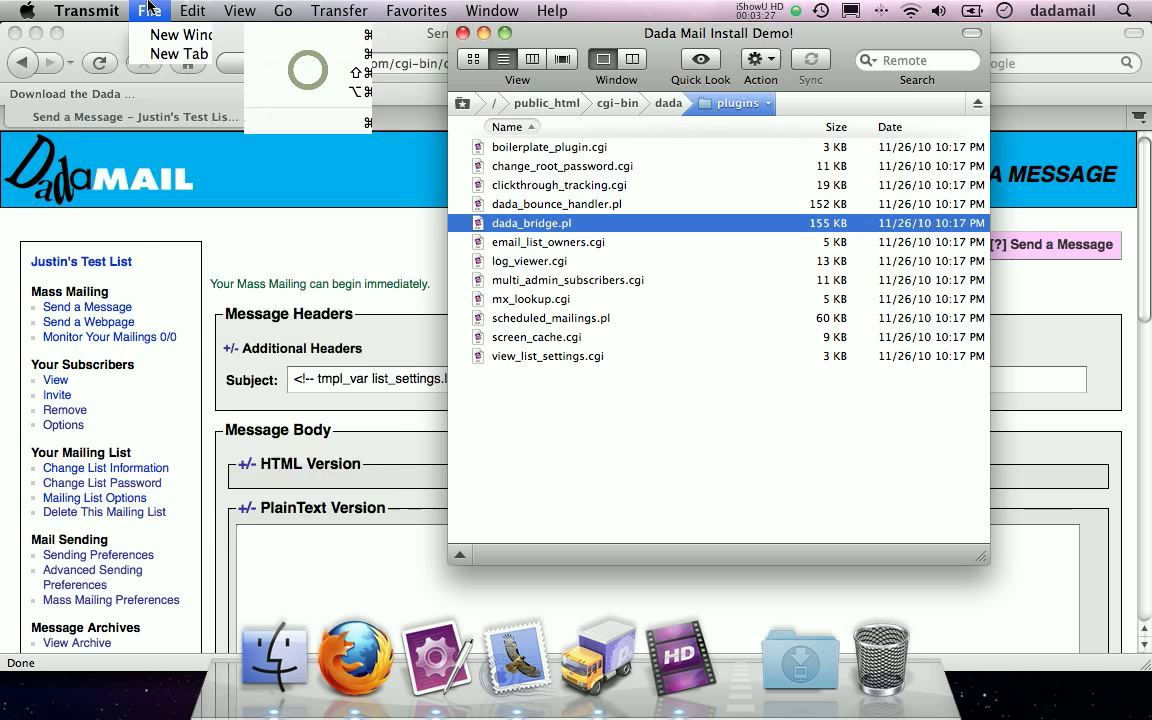
pyautogui.click(148, 12)
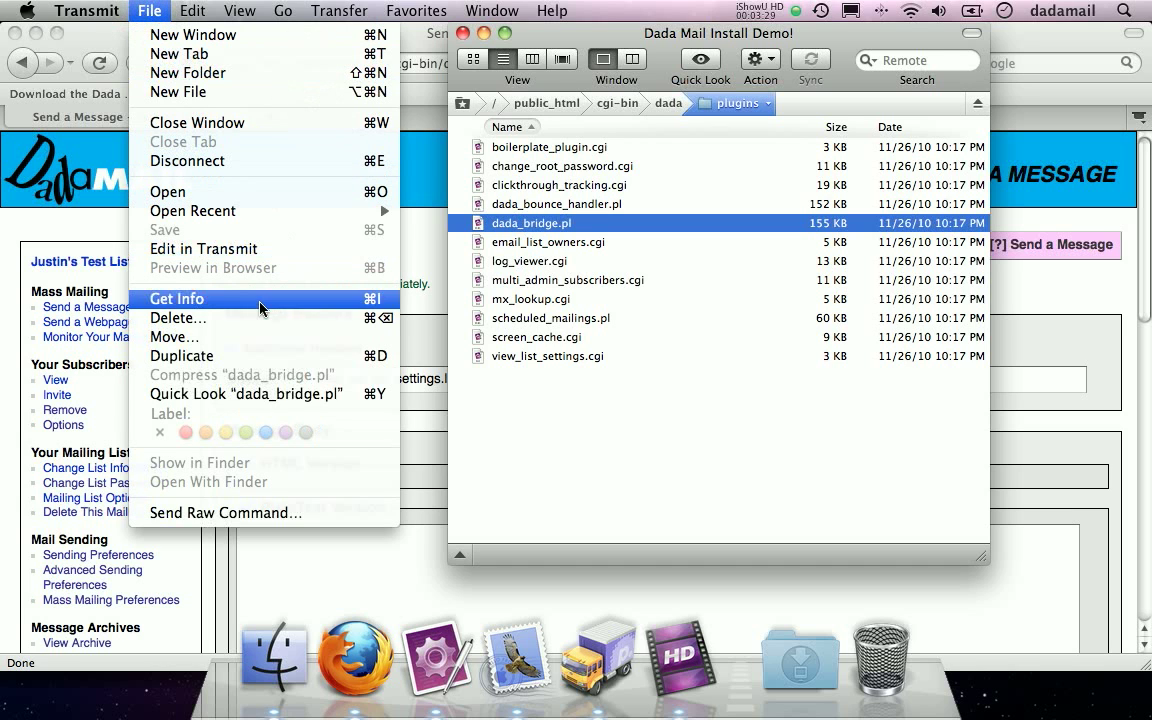
pyautogui.moveTo(200, 304)
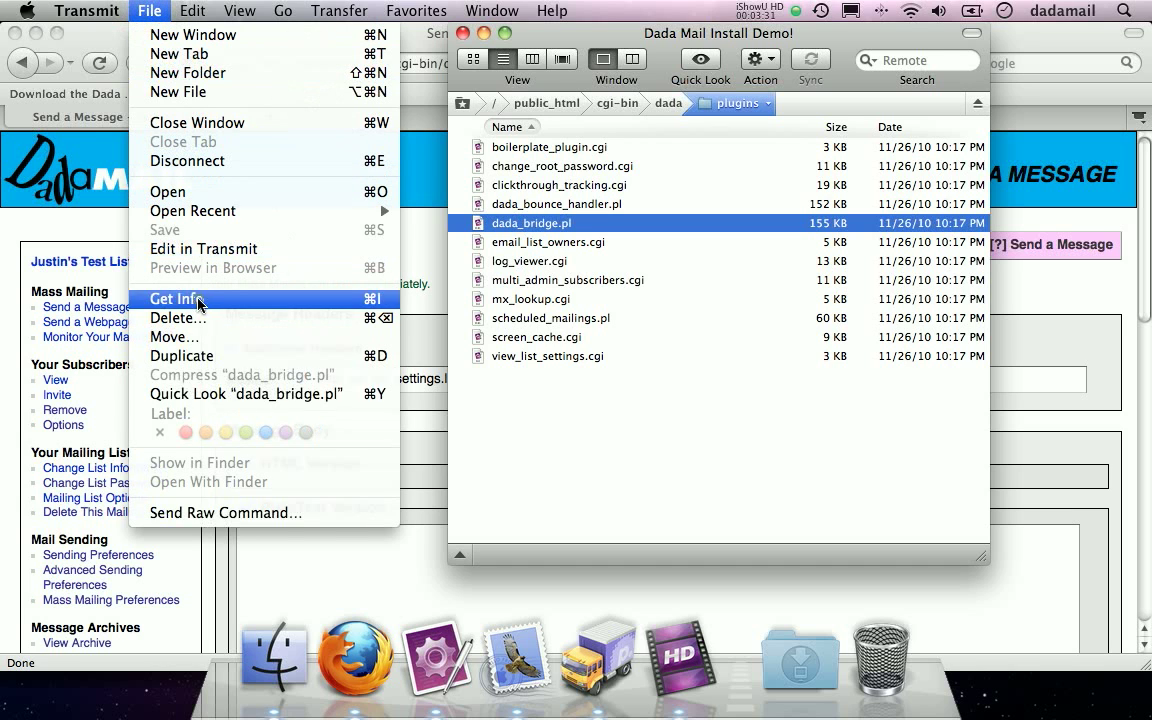
pyautogui.click(176, 298)
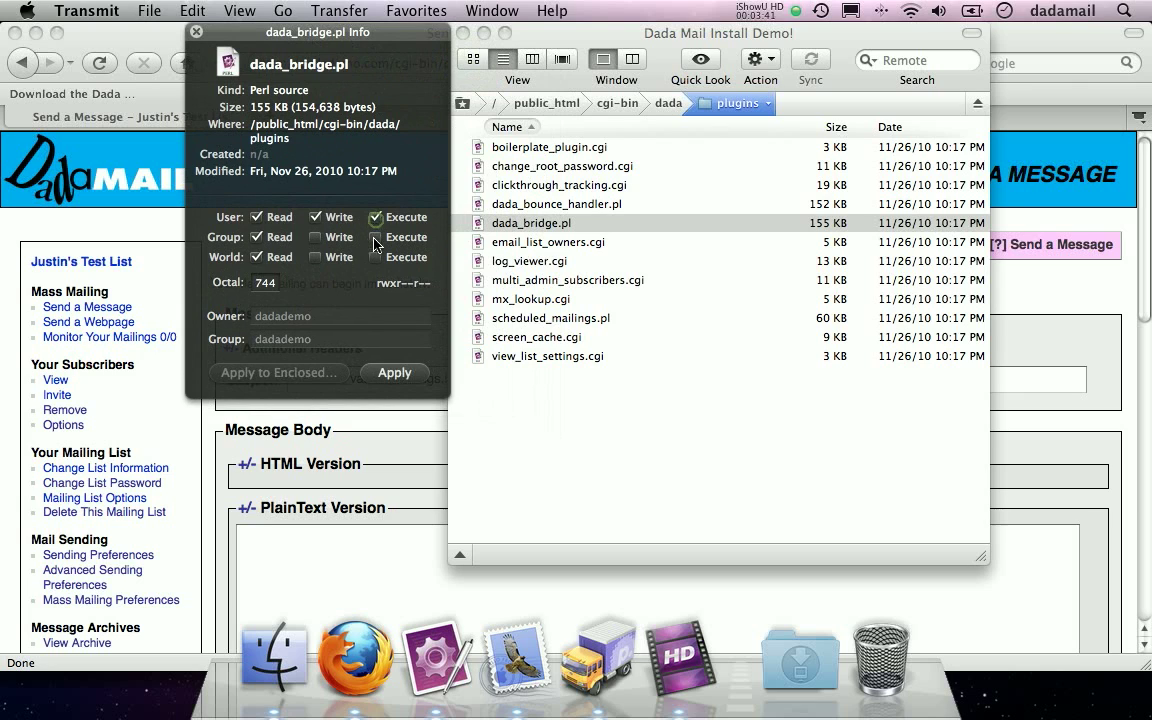
pyautogui.click(314, 236)
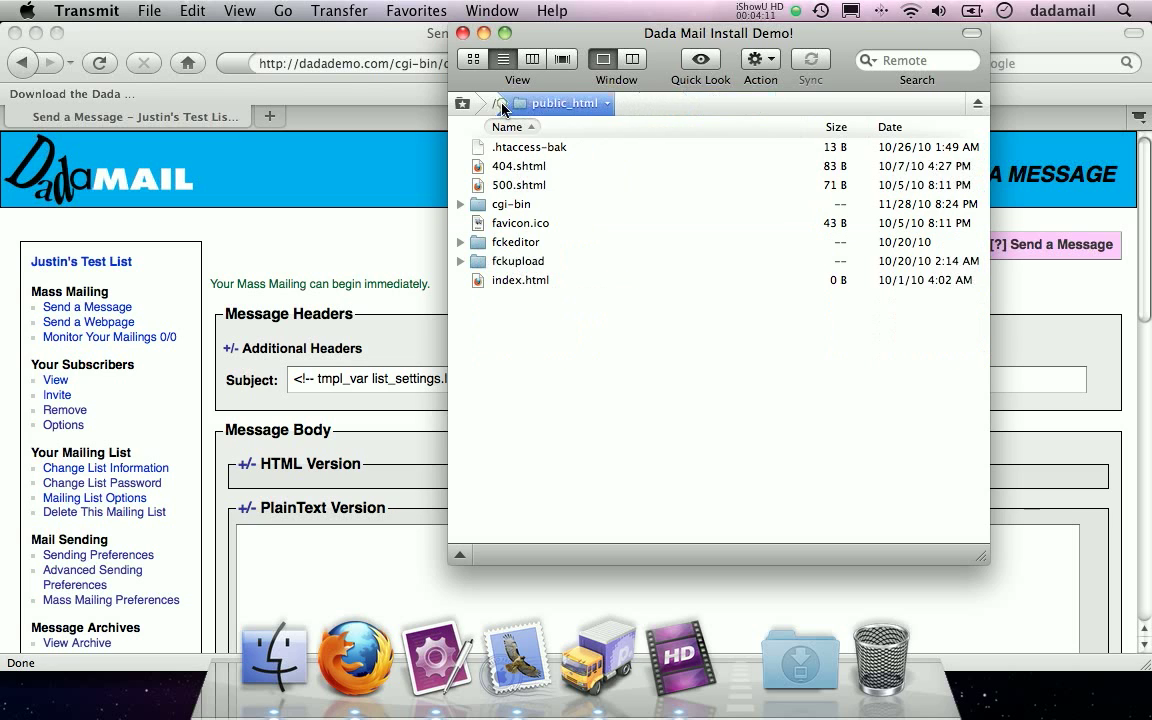
# - Browse up to .dada_files/.configs and open .dada_config in TextMate
pyautogui.click(484, 104)
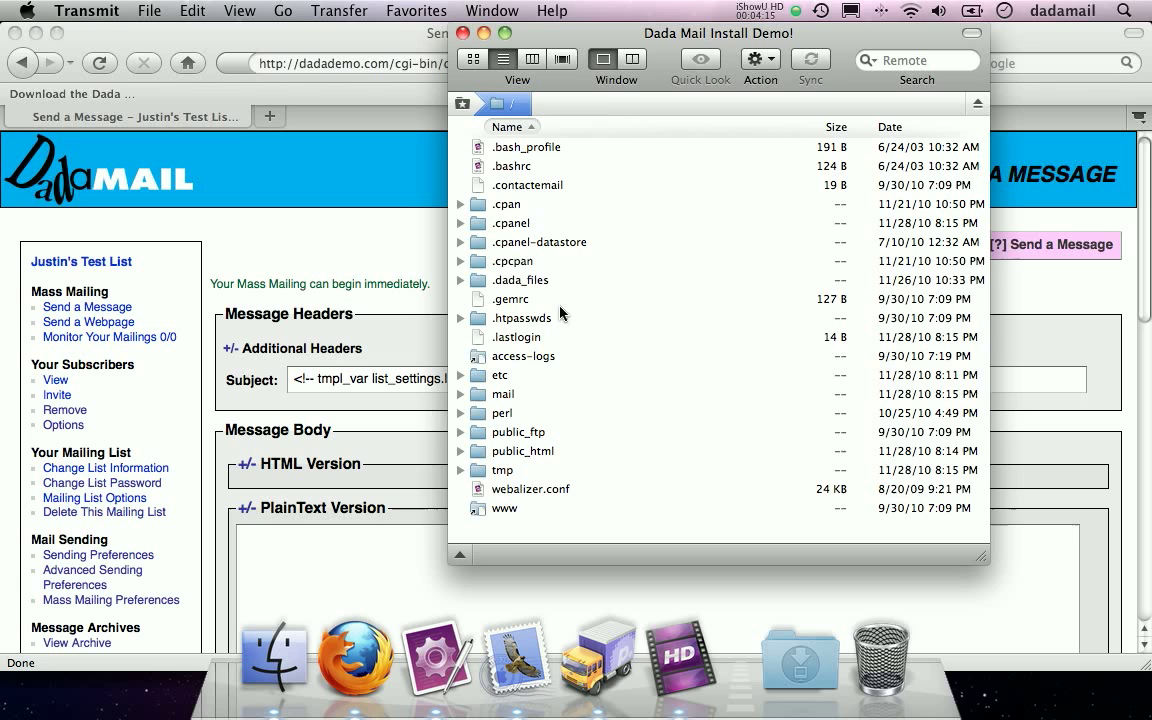
pyautogui.doubleClick(520, 280)
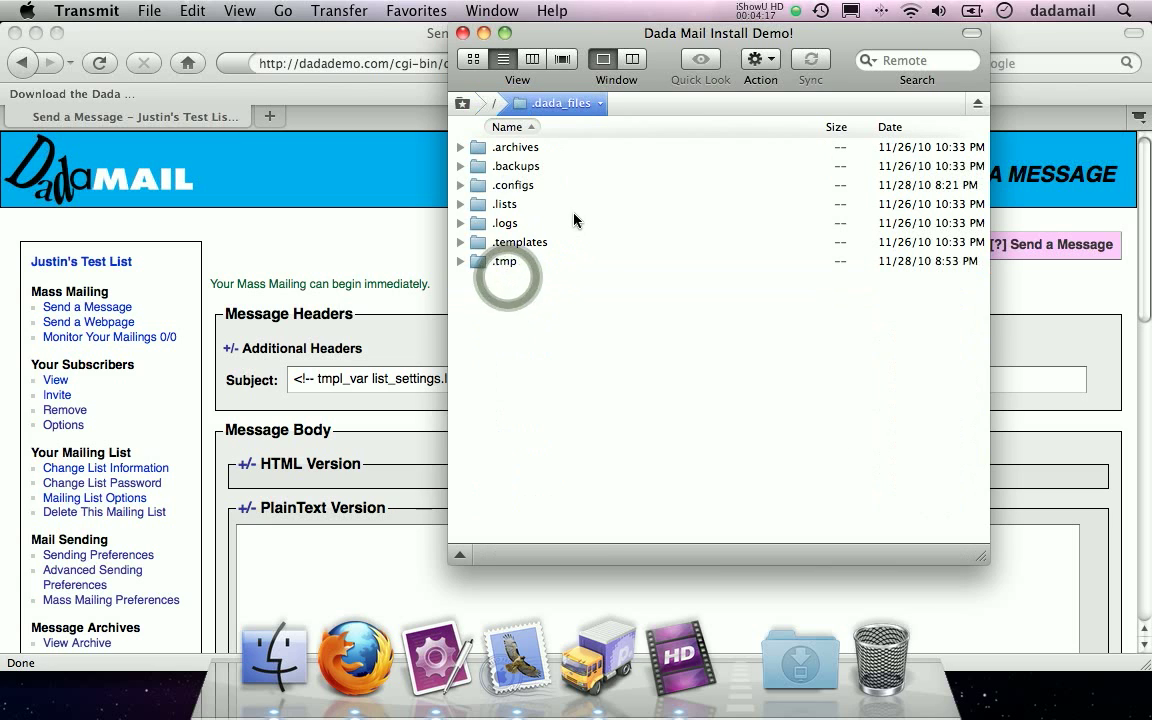
pyautogui.doubleClick(516, 184)
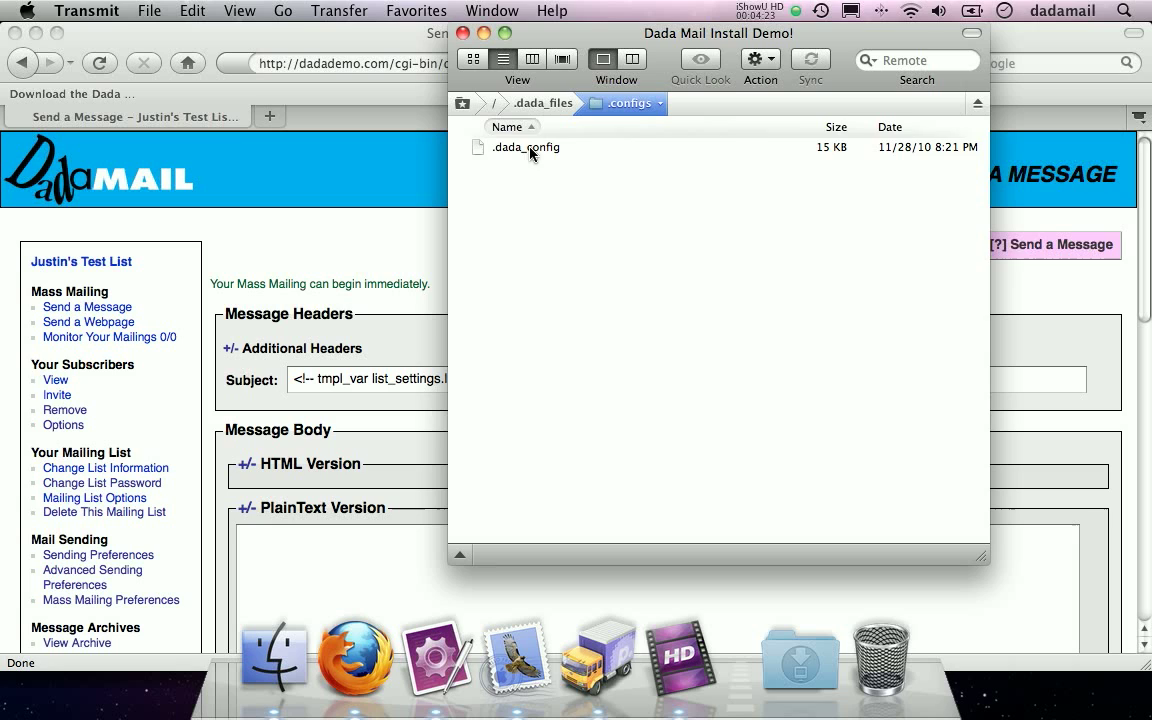
pyautogui.click(524, 148)
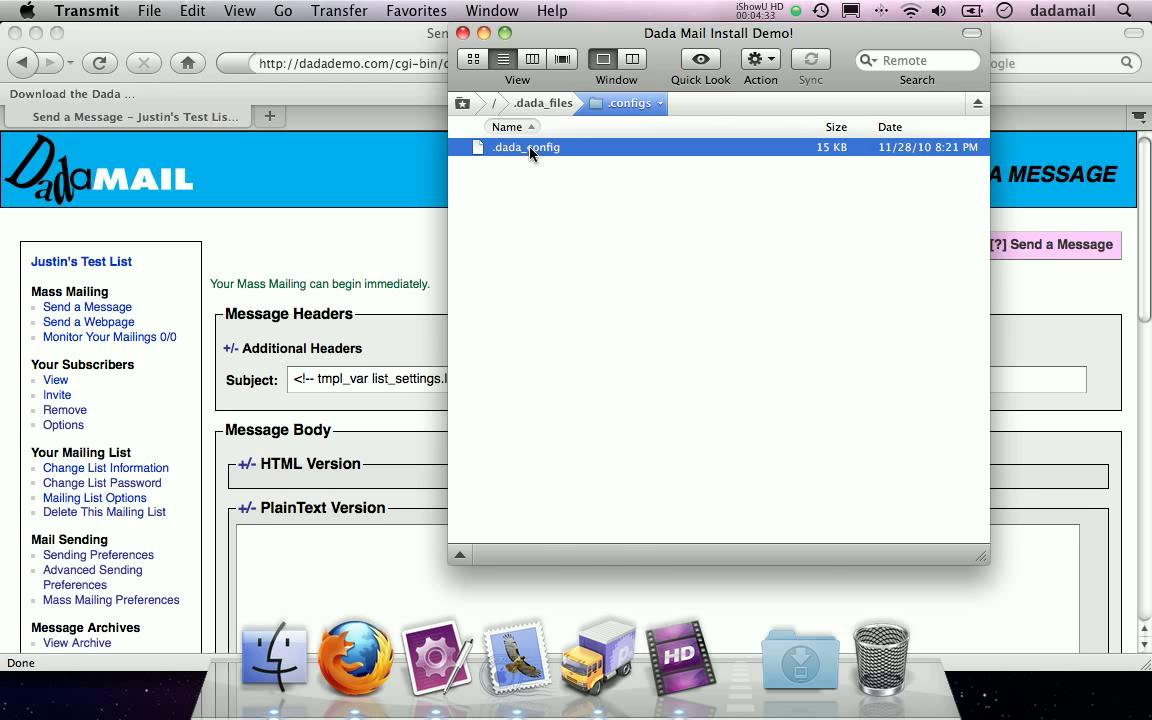
pyautogui.doubleClick(524, 148)
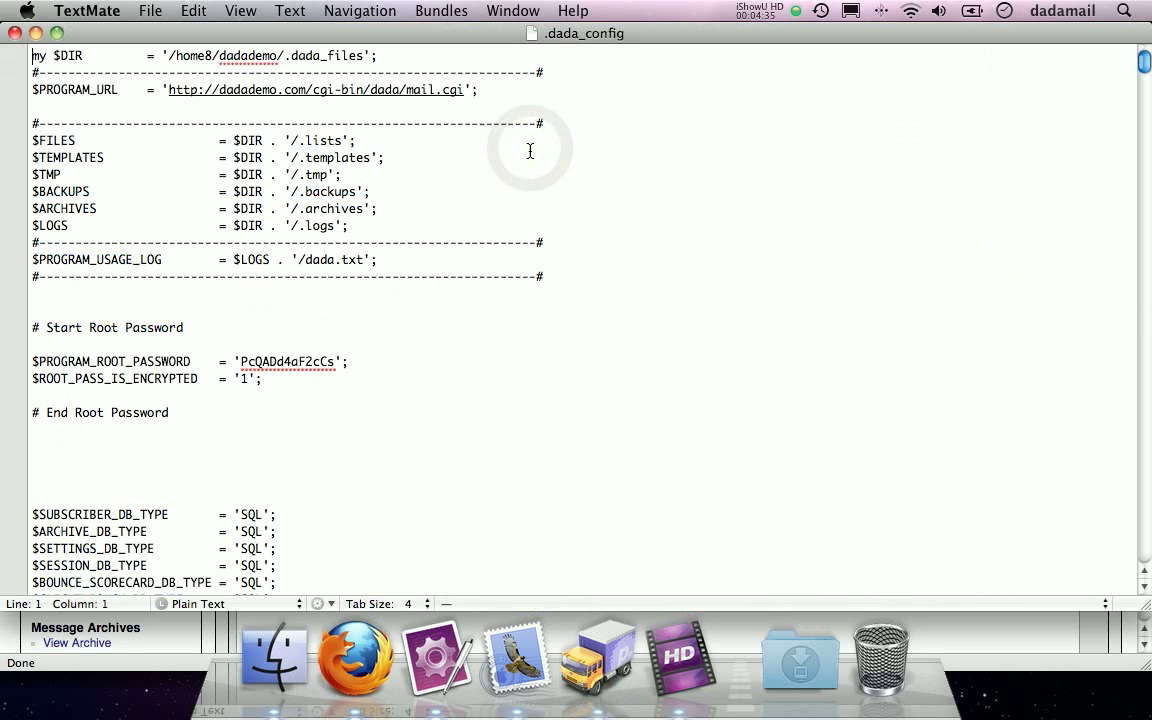
# - Find the dada_bridge Discussion Lists entry in .dada_config's admin menu
pyautogui.scroll(-3)
pyautogui.write('dada_bridge')
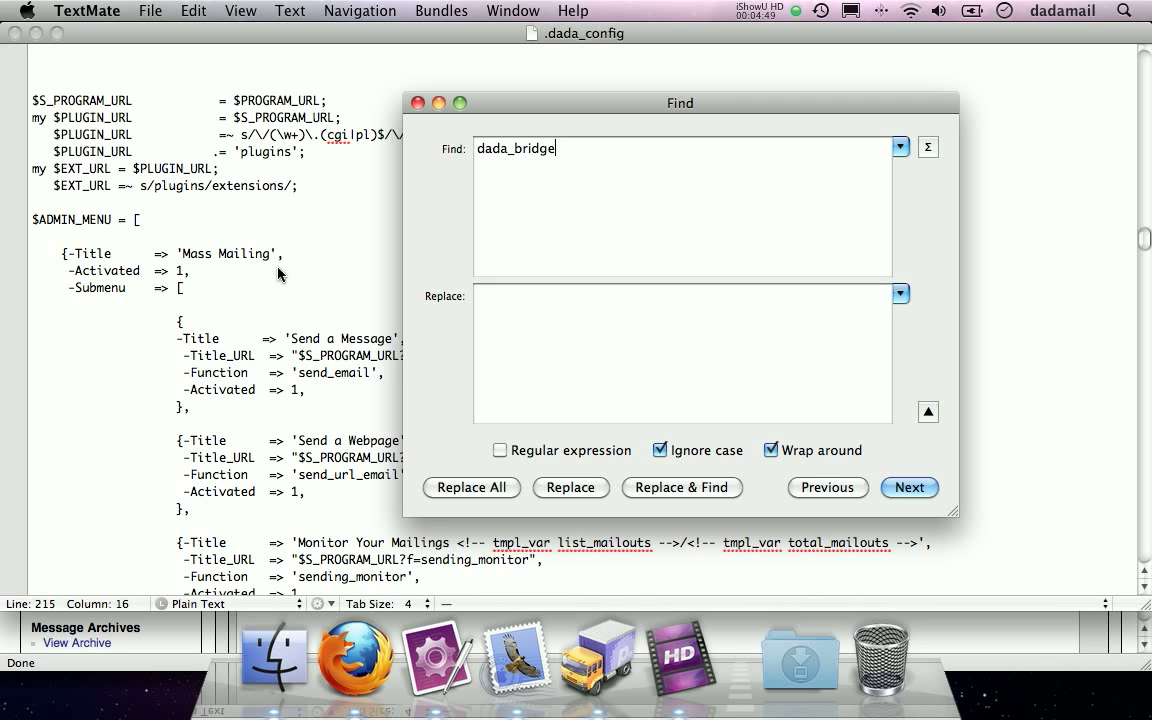
pyautogui.click(908, 488)
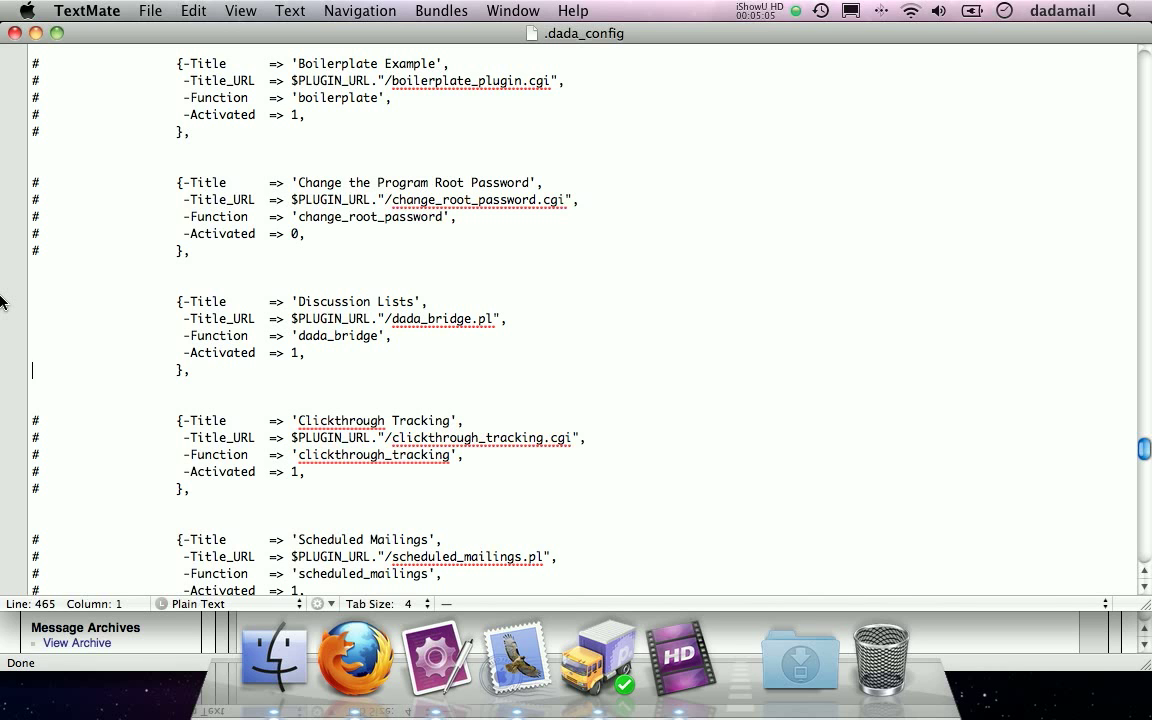
# - Scroll through .dada_config to the end of the plugin configs section above the admin menu
pyautogui.scroll(-3)
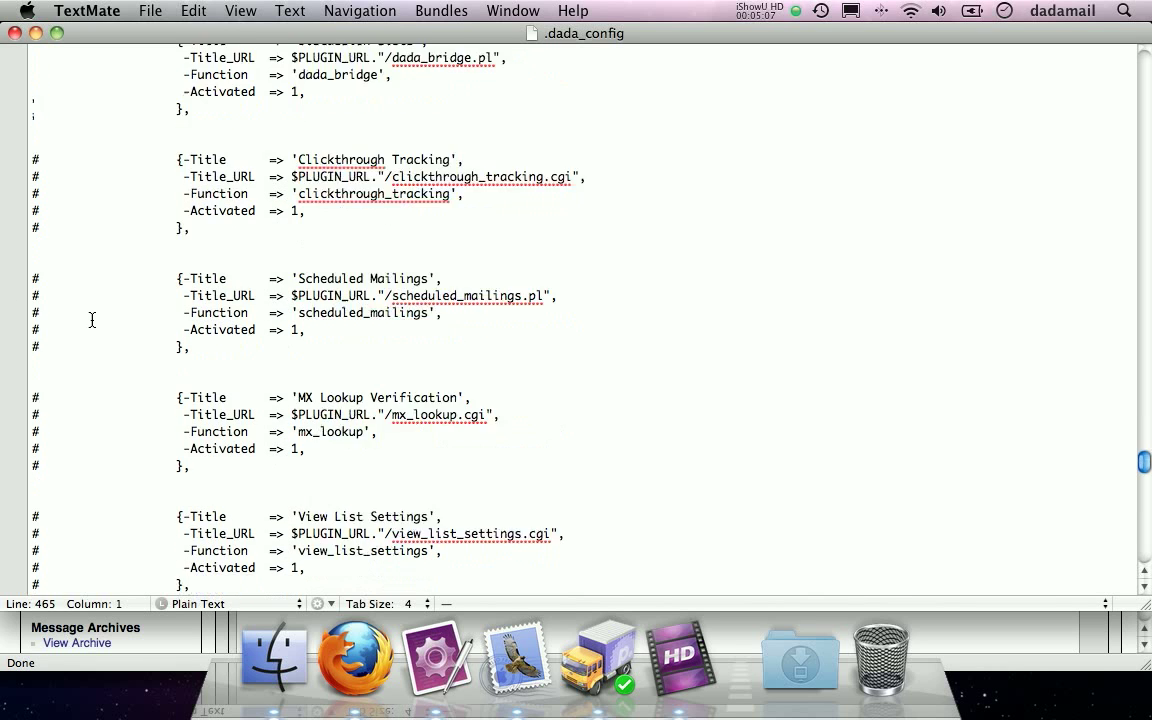
pyautogui.scroll(-3)
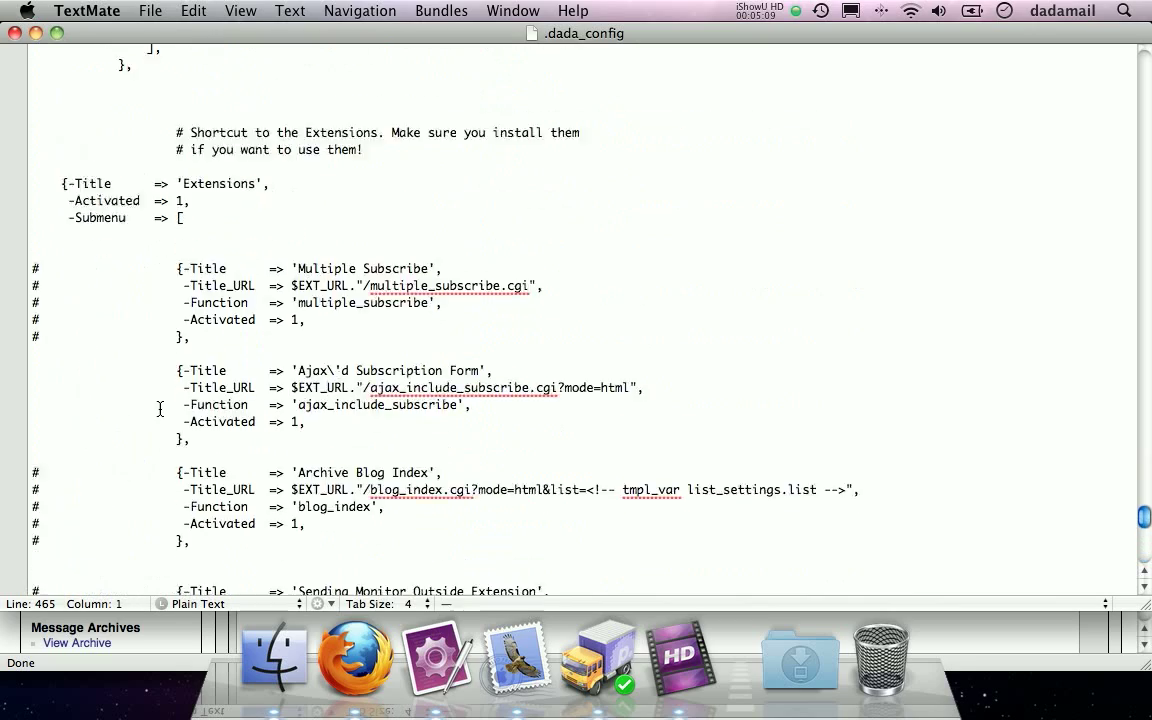
pyautogui.scroll(-3)
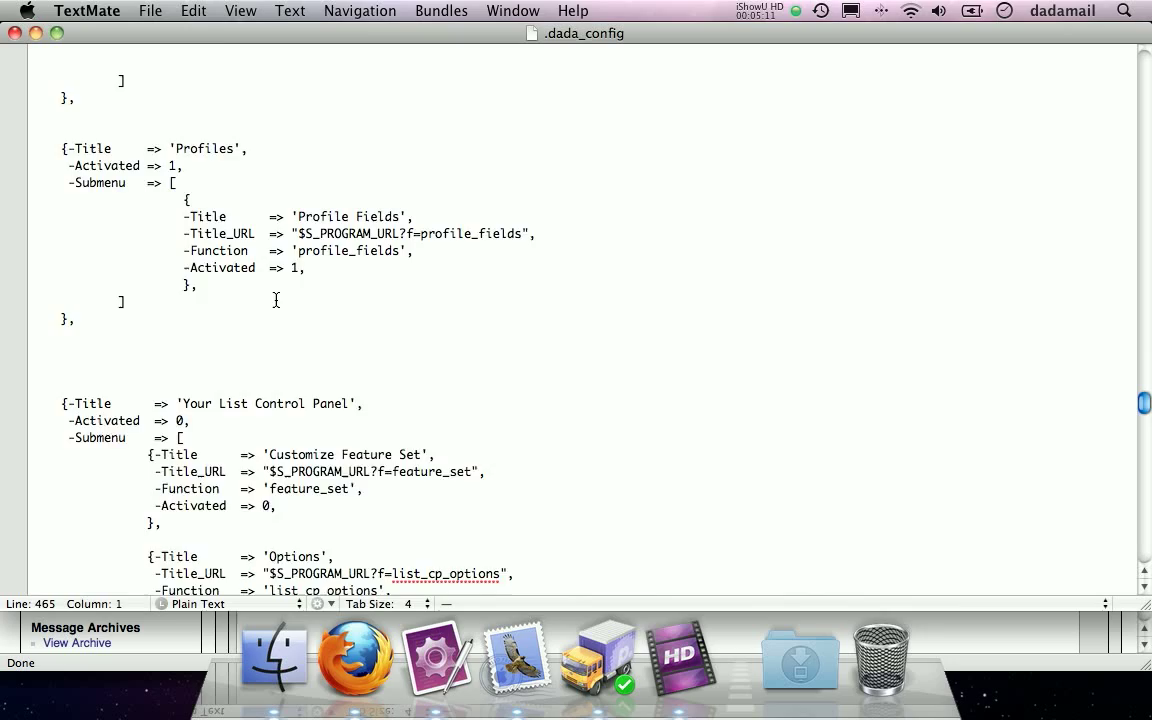
pyautogui.scroll(-3)
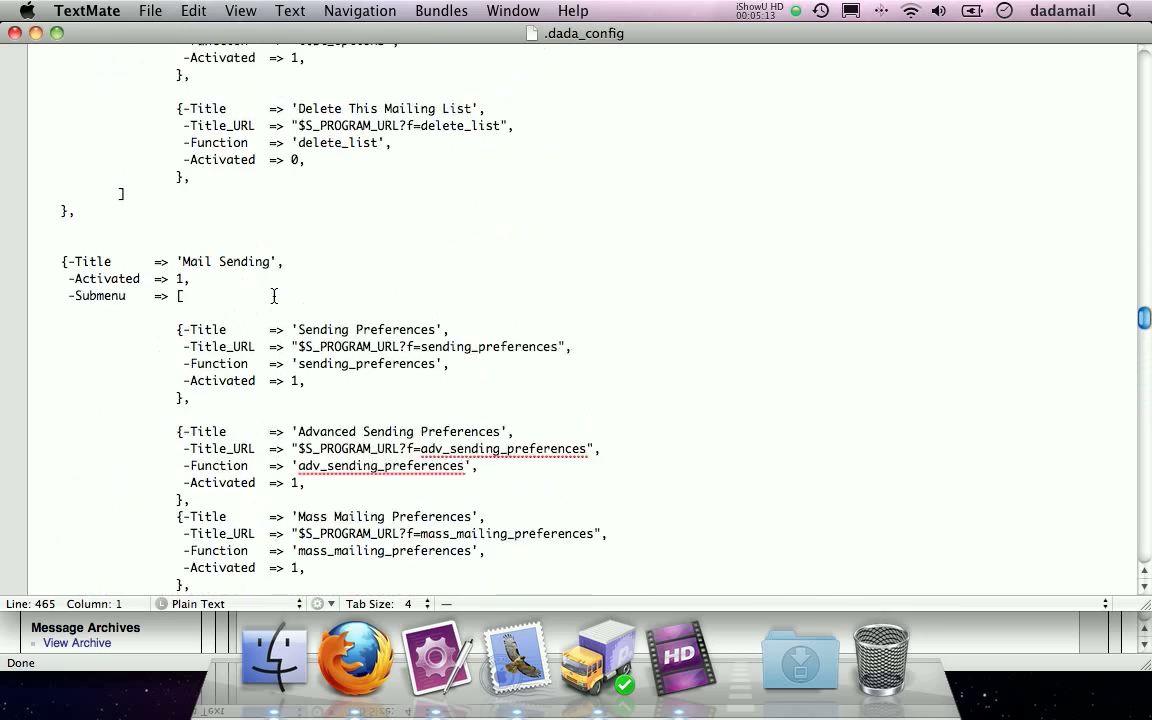
pyautogui.scroll(-3)
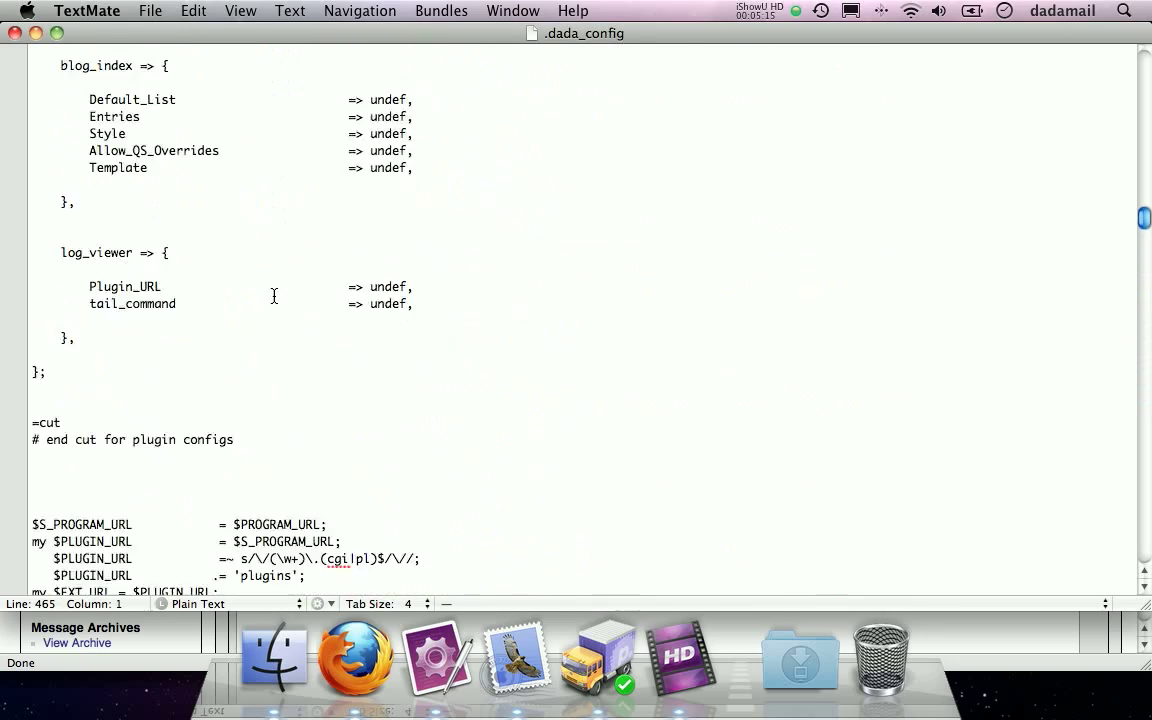
pyautogui.scroll(-3)
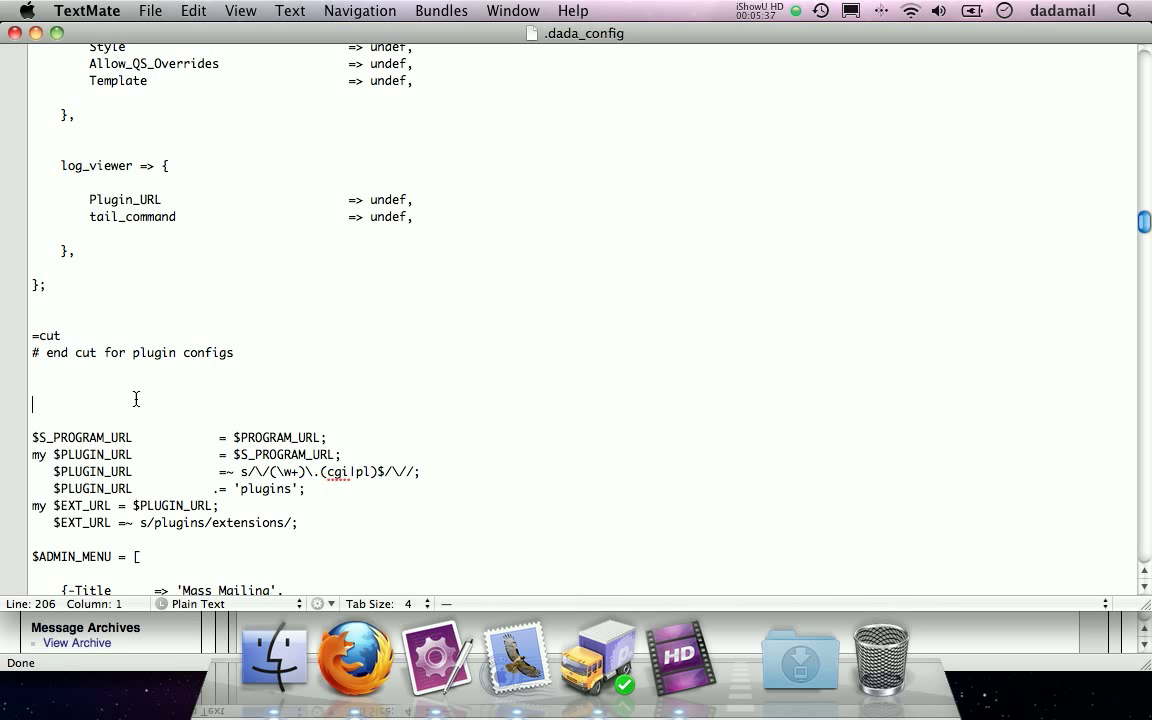
pyautogui.moveTo(150, 156)
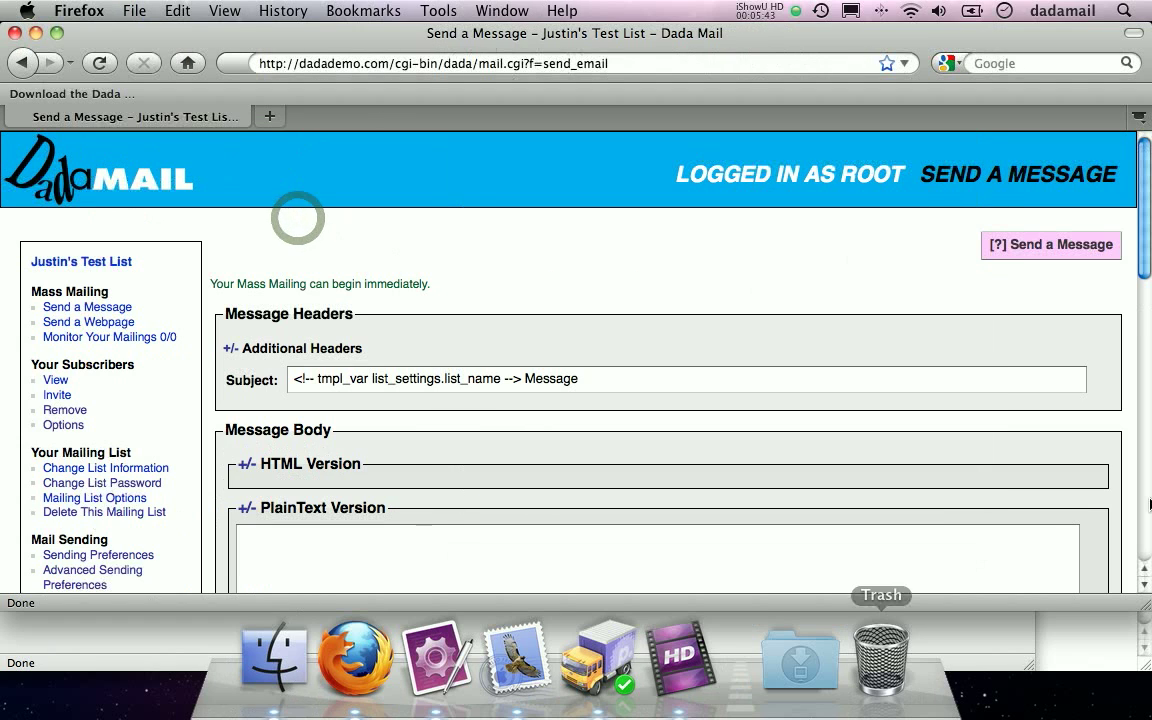
# - Reload the Dada Mail admin page in Firefox and choose Discussion Lists under Plugins
pyautogui.click(98, 62)
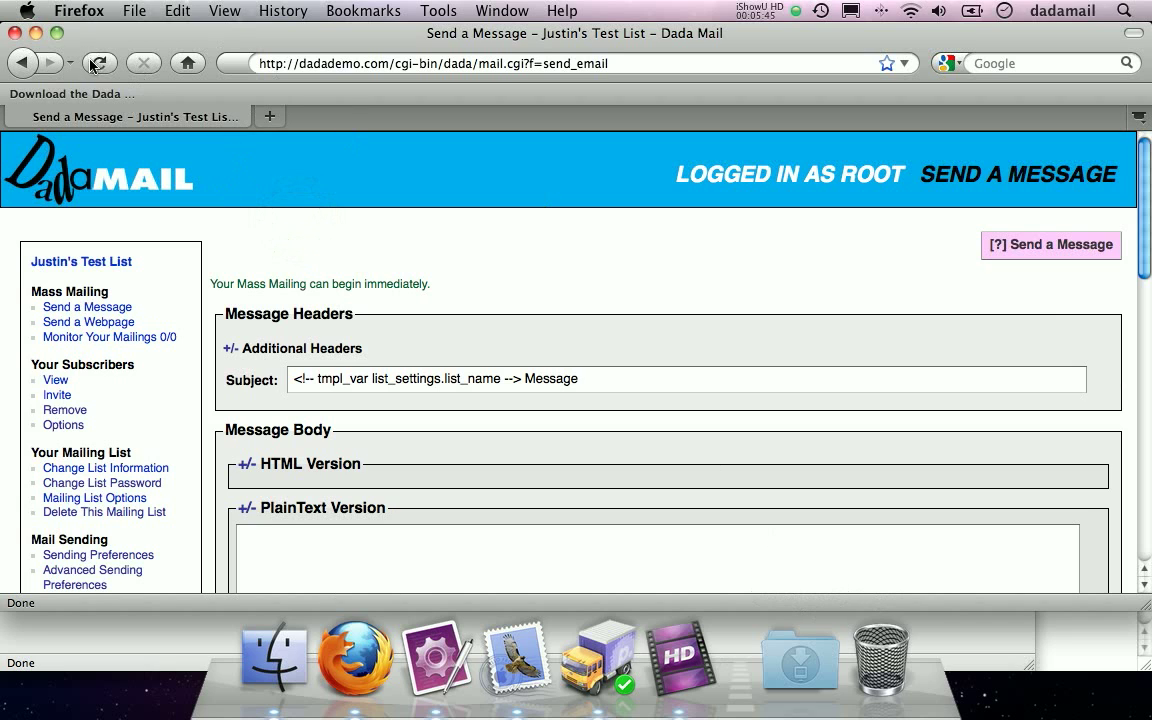
pyautogui.click(98, 62)
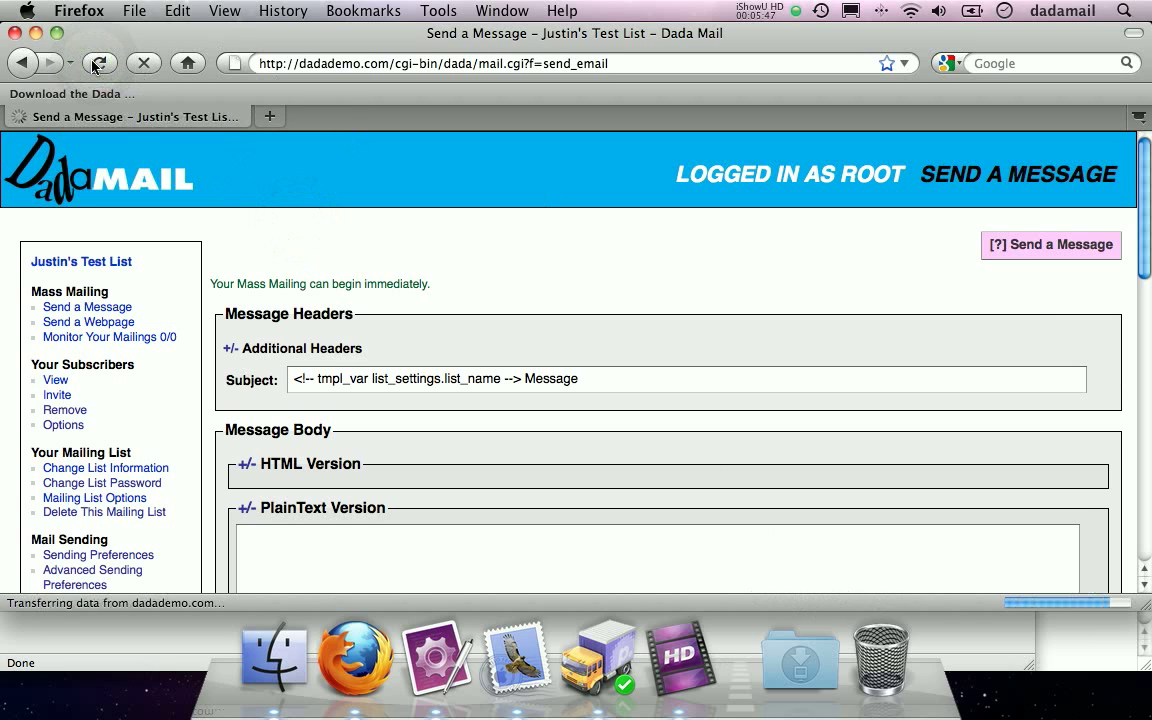
pyautogui.click(96, 62)
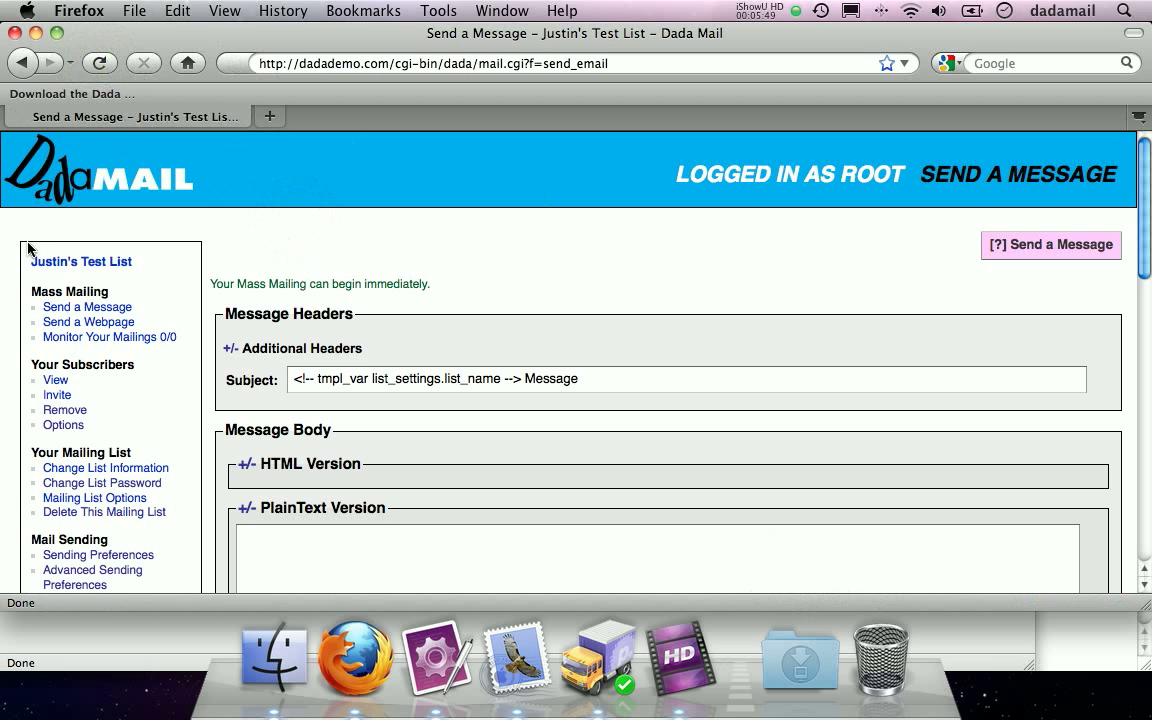
pyautogui.scroll(-3)
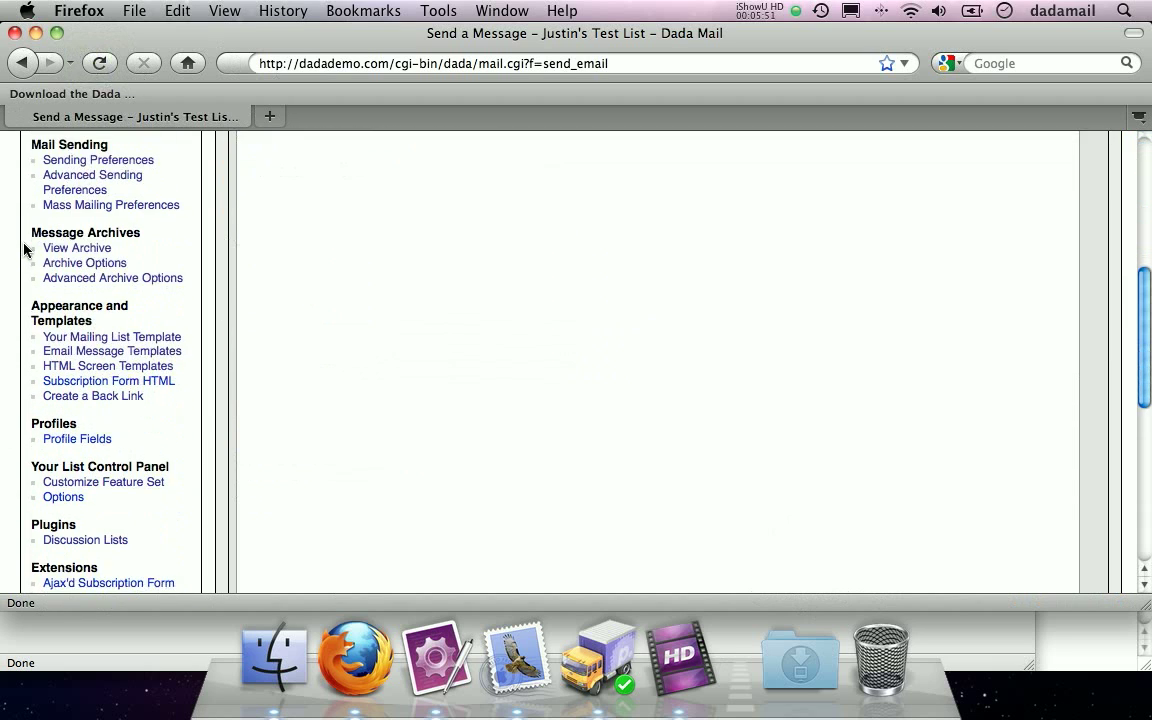
pyautogui.scroll(-3)
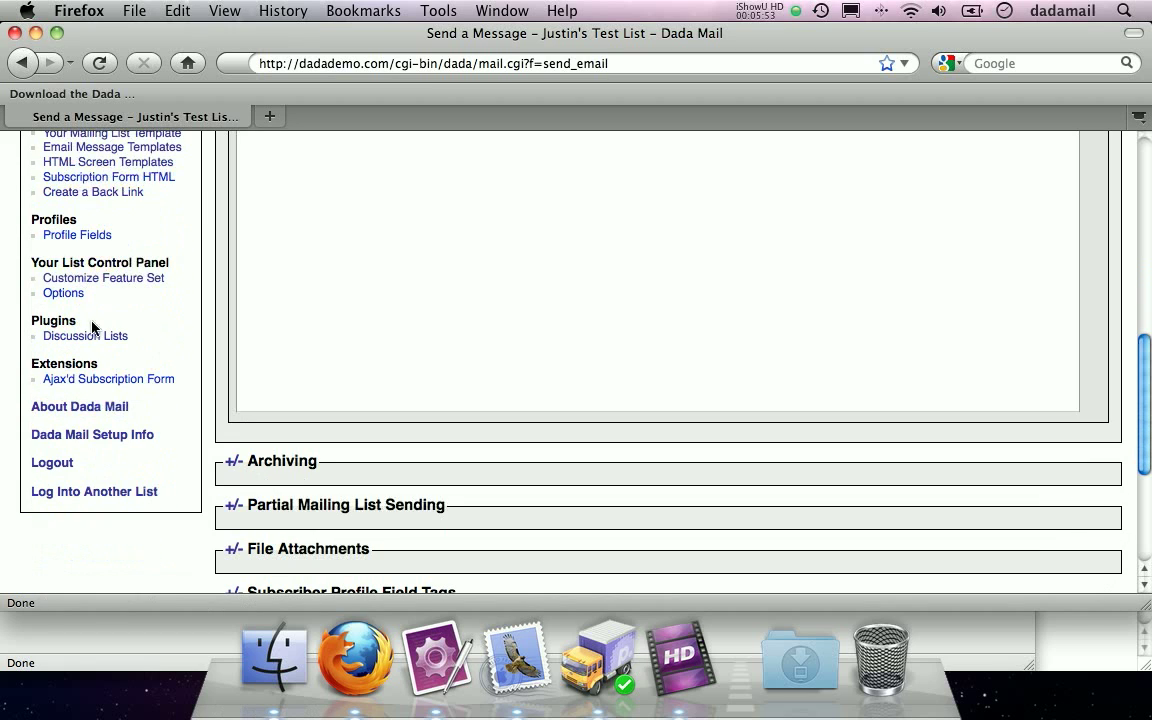
pyautogui.moveTo(84, 336)
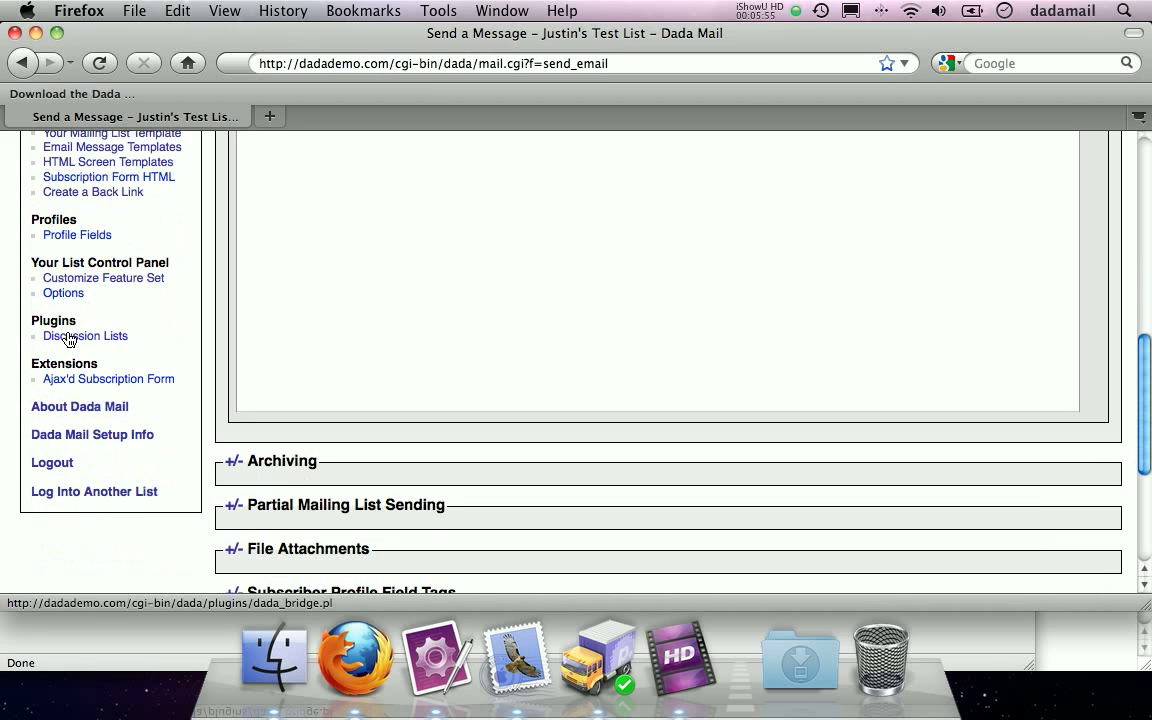
pyautogui.click(84, 336)
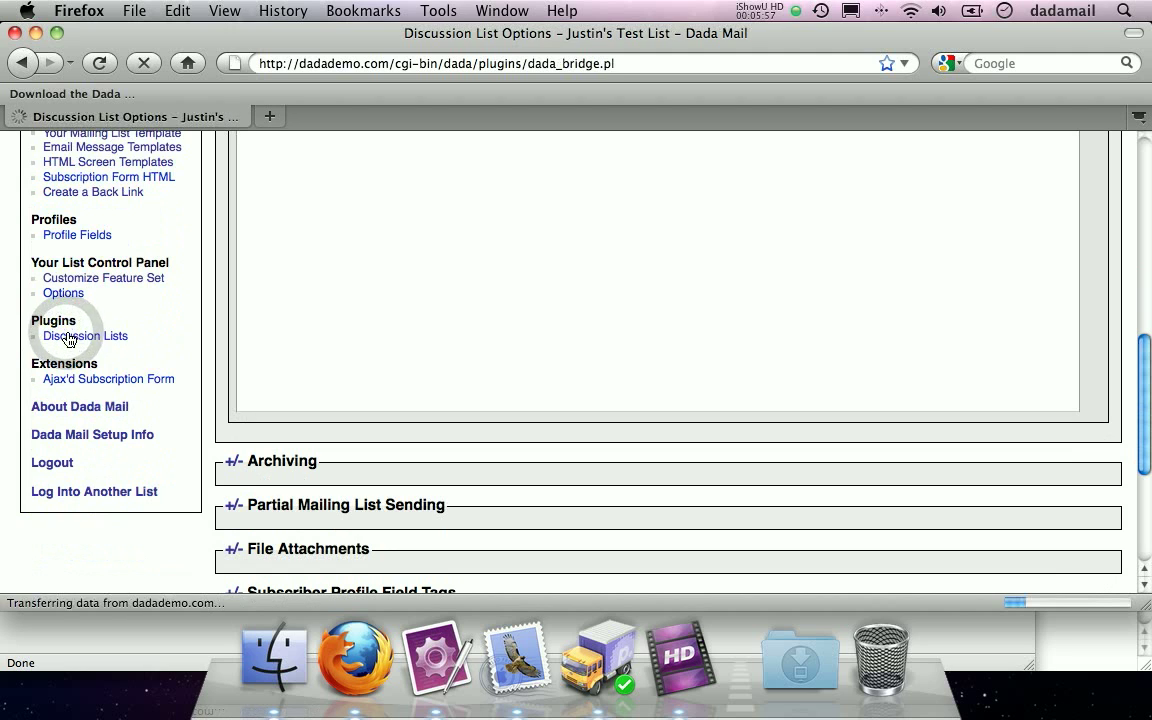
# - Load the Discussion List Options page and highlight its 'This Plugin is Currently Disabled' warning
pyautogui.click(84, 336)
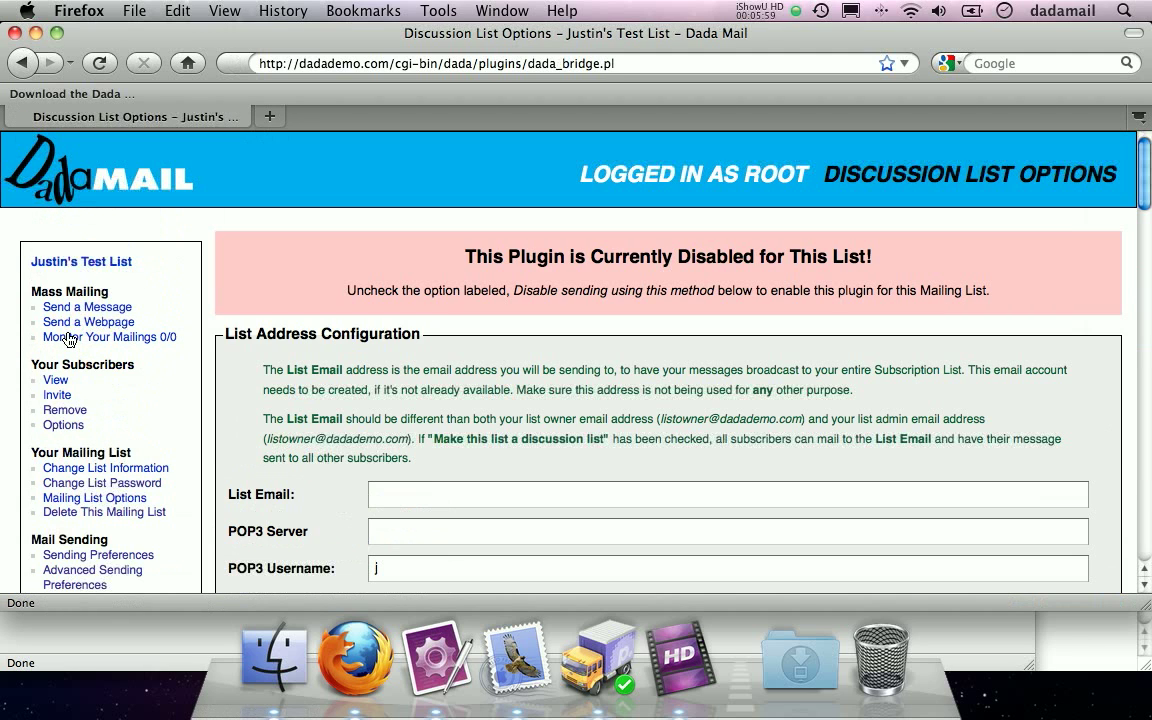
pyautogui.moveTo(452, 256)
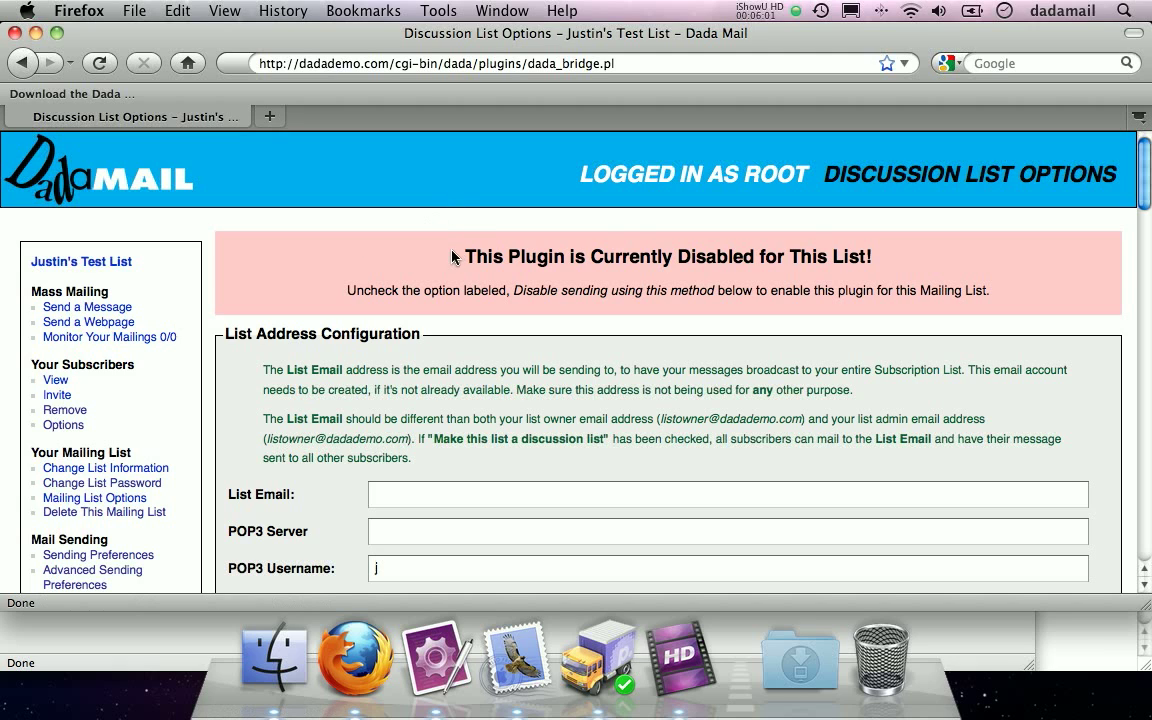
pyautogui.moveTo(452, 256); pyautogui.dragTo(708, 256)
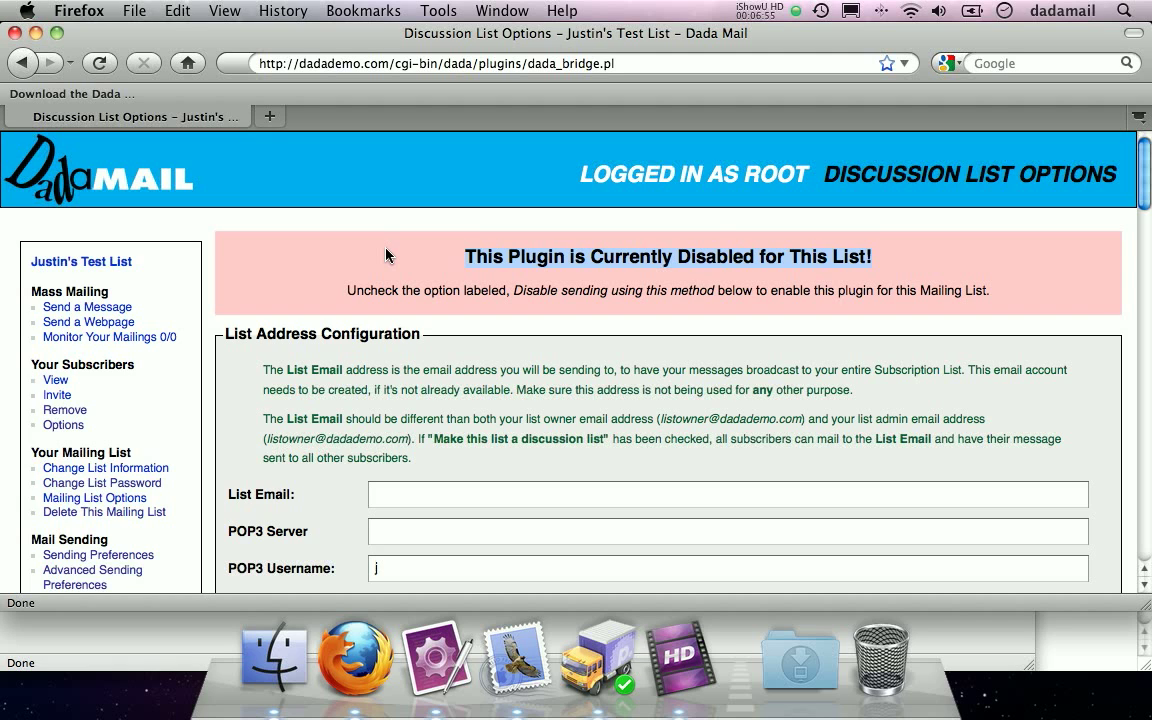
pyautogui.moveTo(66, 226)
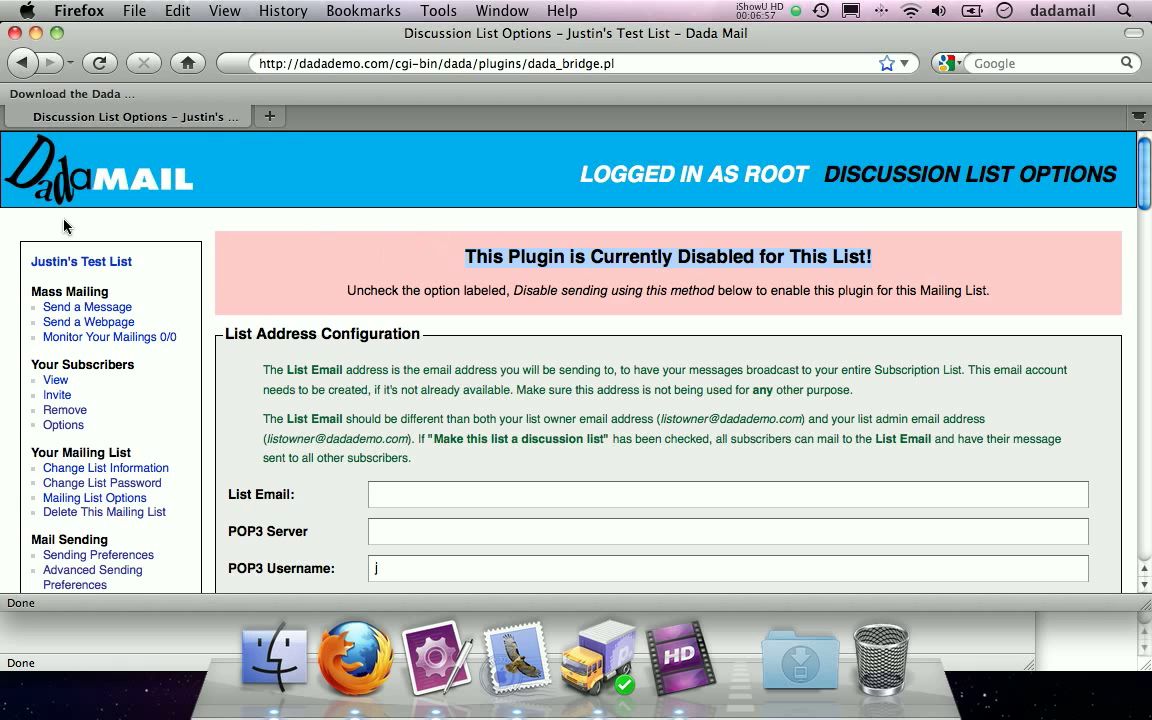
pyautogui.scroll(-3)
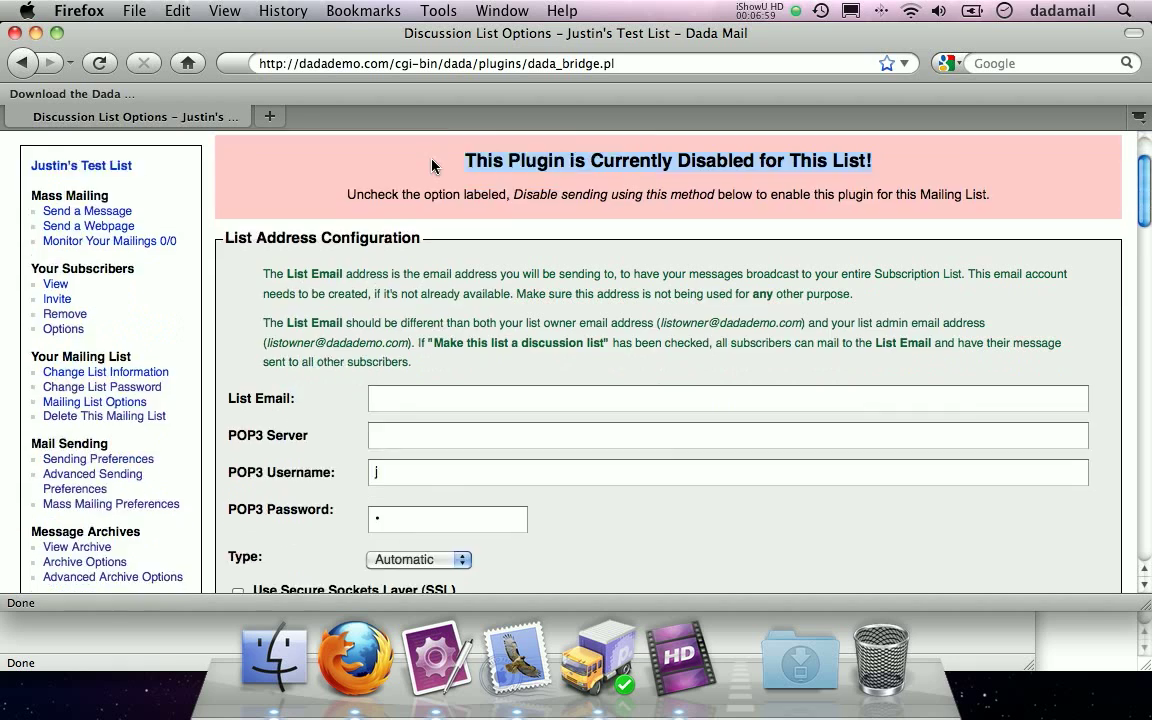
# - Select the curl cron command example under Manually Run Dada Bridge to copy it
pyautogui.scroll(-3)
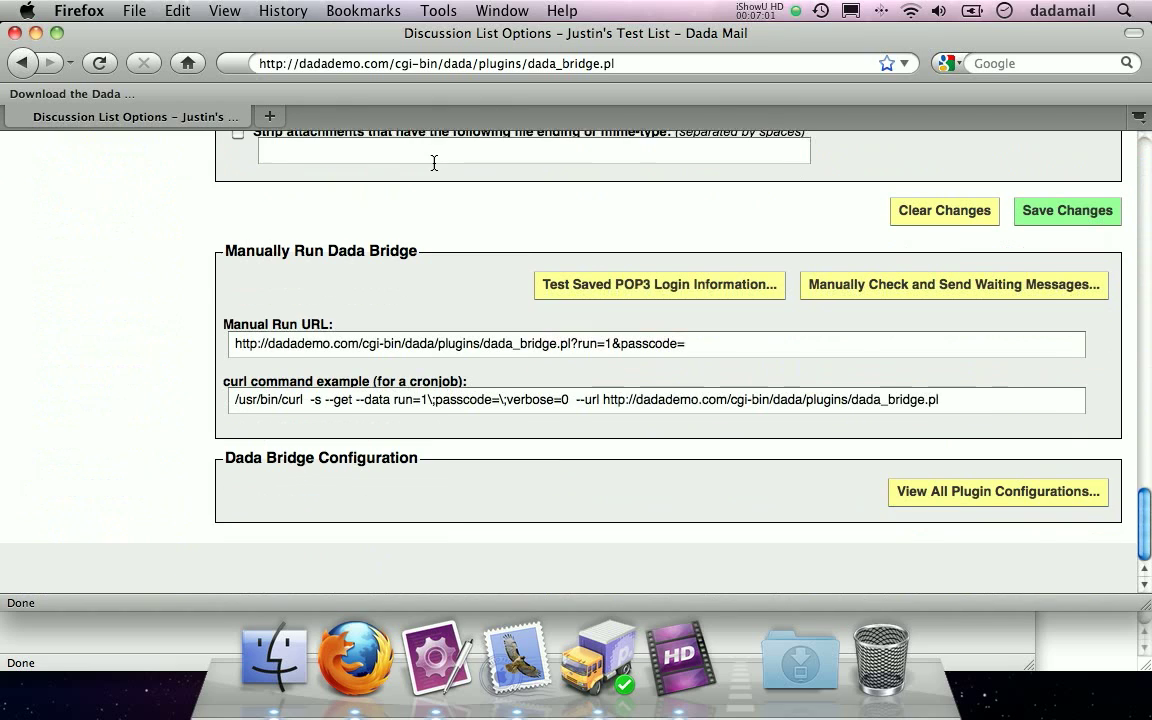
pyautogui.moveTo(660, 376)
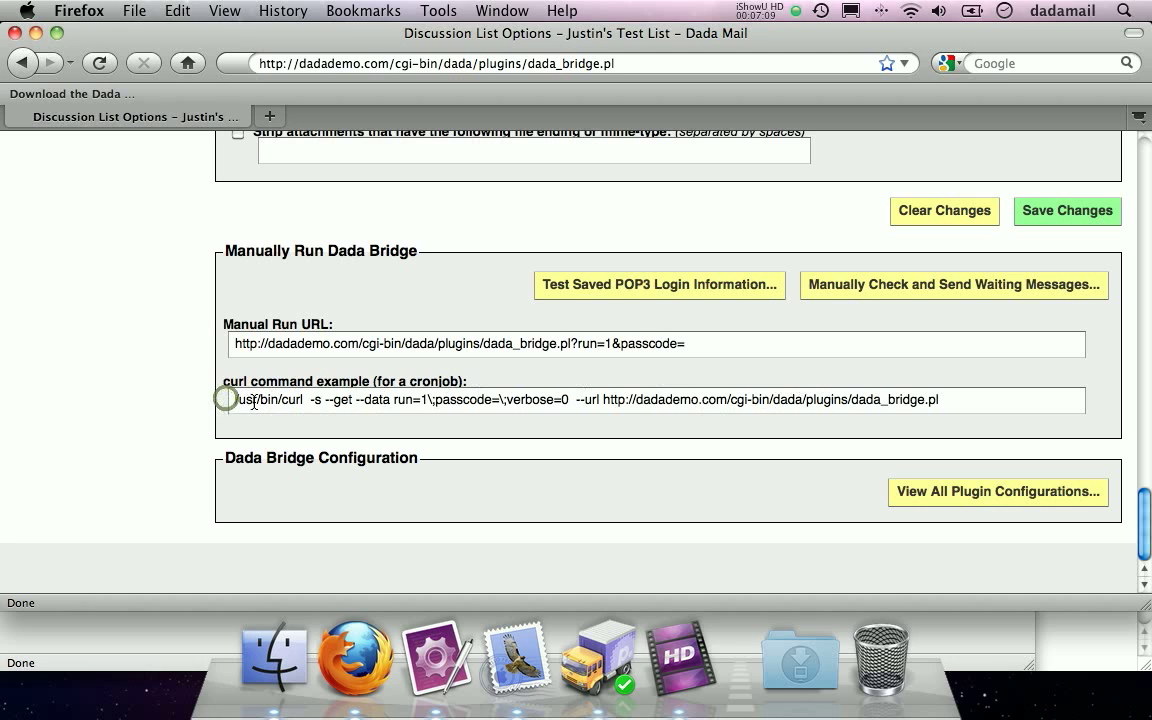
pyautogui.tripleClick(580, 400)
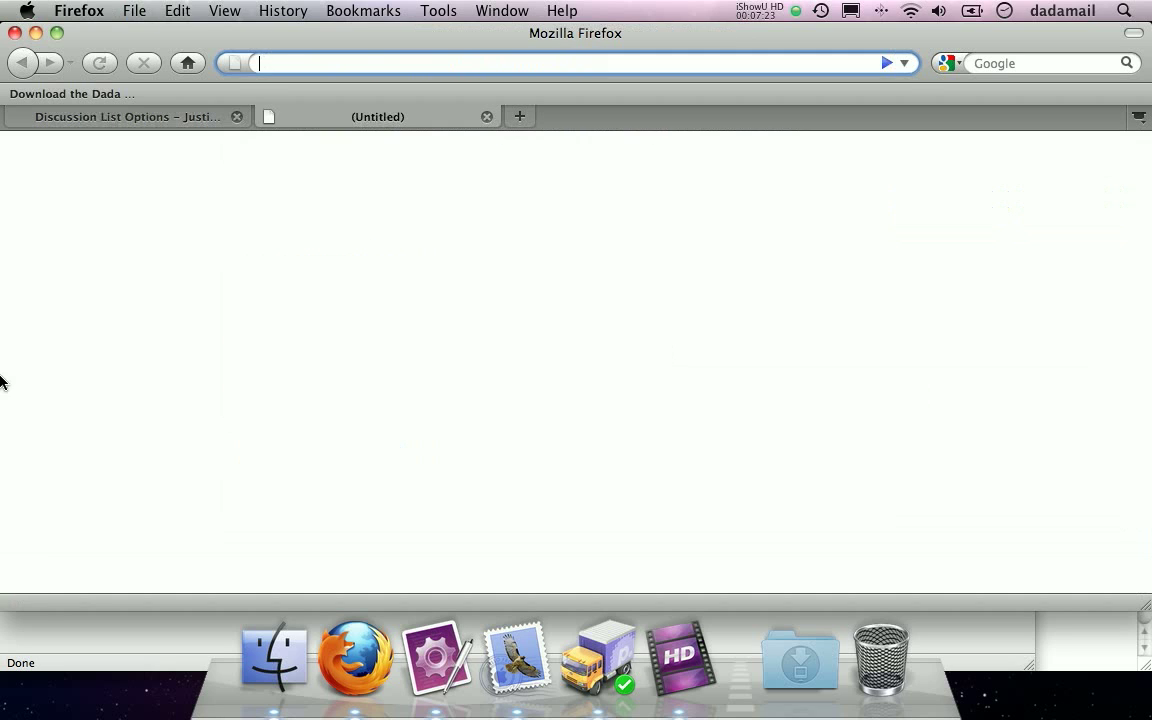
# - Go to the dadademo.com Bluehost cPanel and find its Cron Jobs tool by searching 'cronjob'
pyautogui.write('dadademo.com')
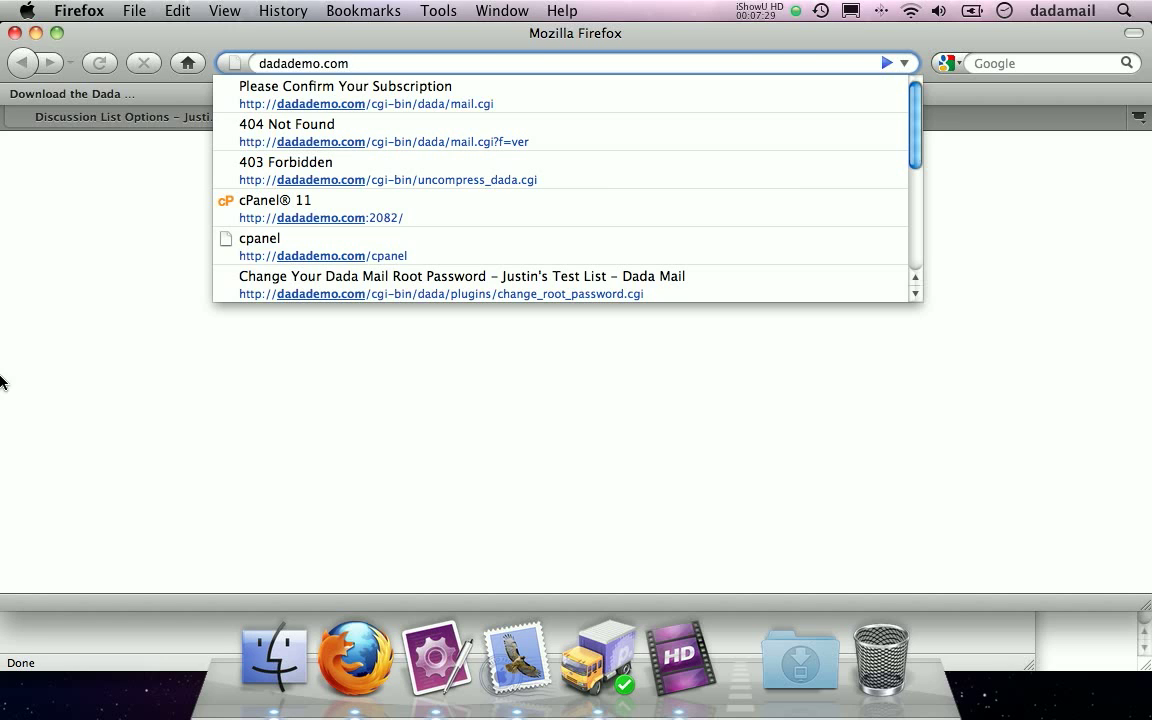
pyautogui.click(324, 246)
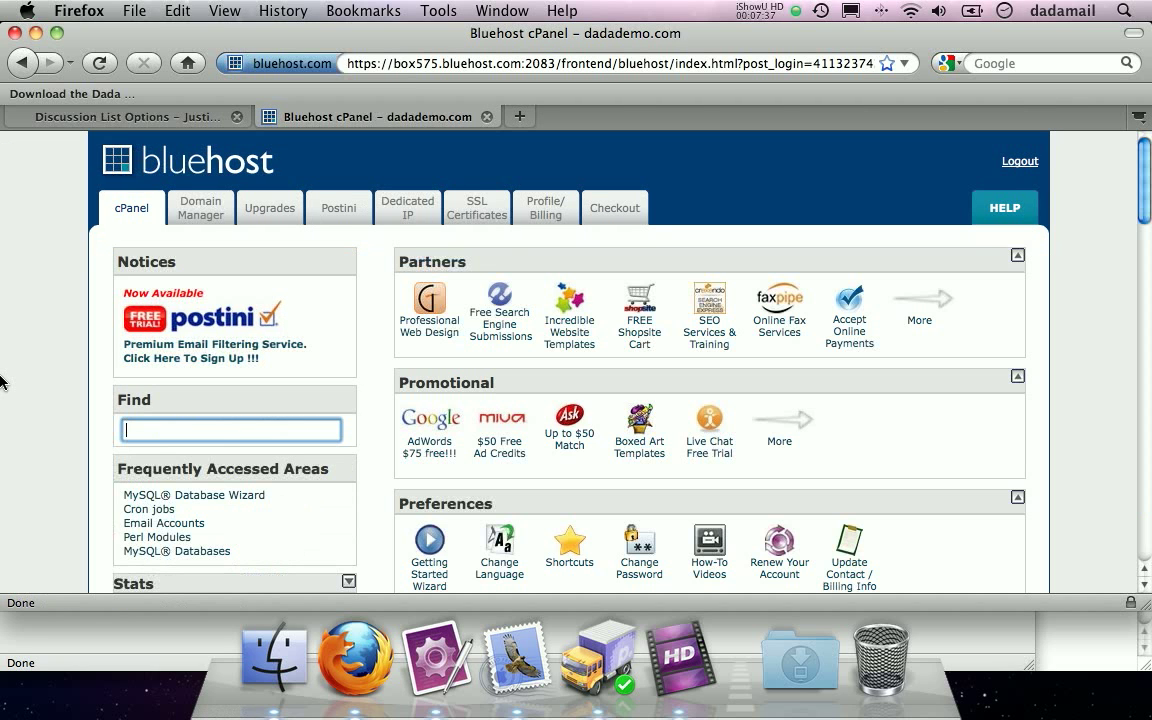
pyautogui.write('cronjob')
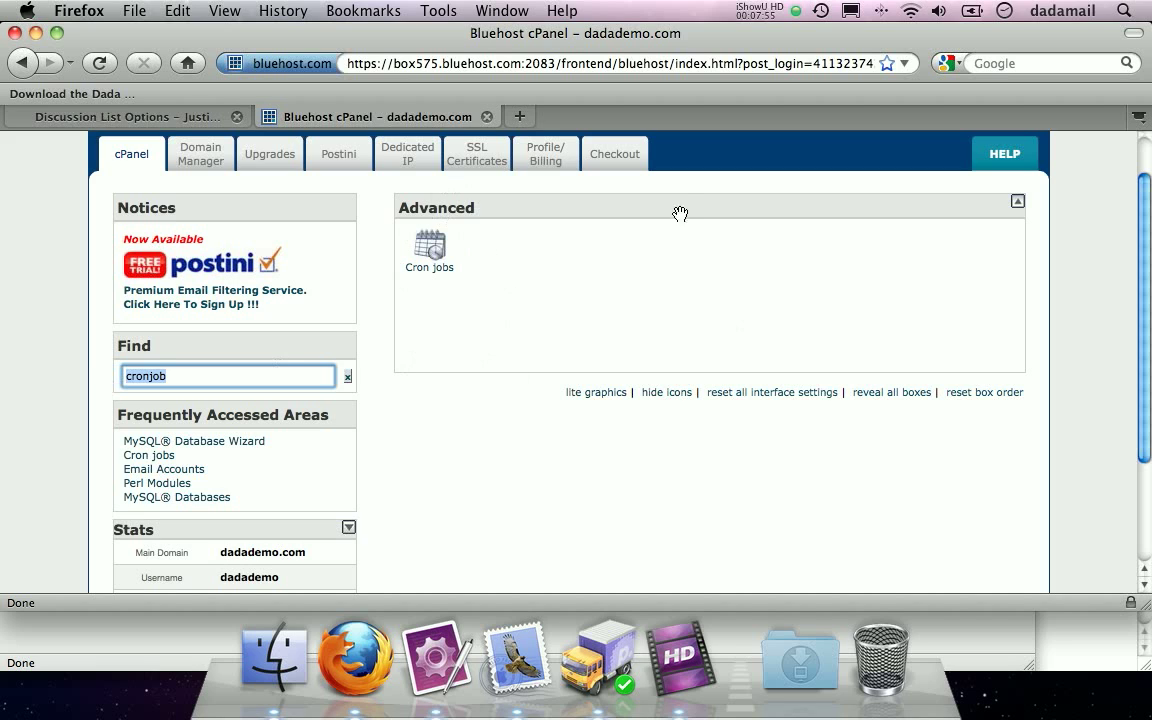
pyautogui.click(428, 248)
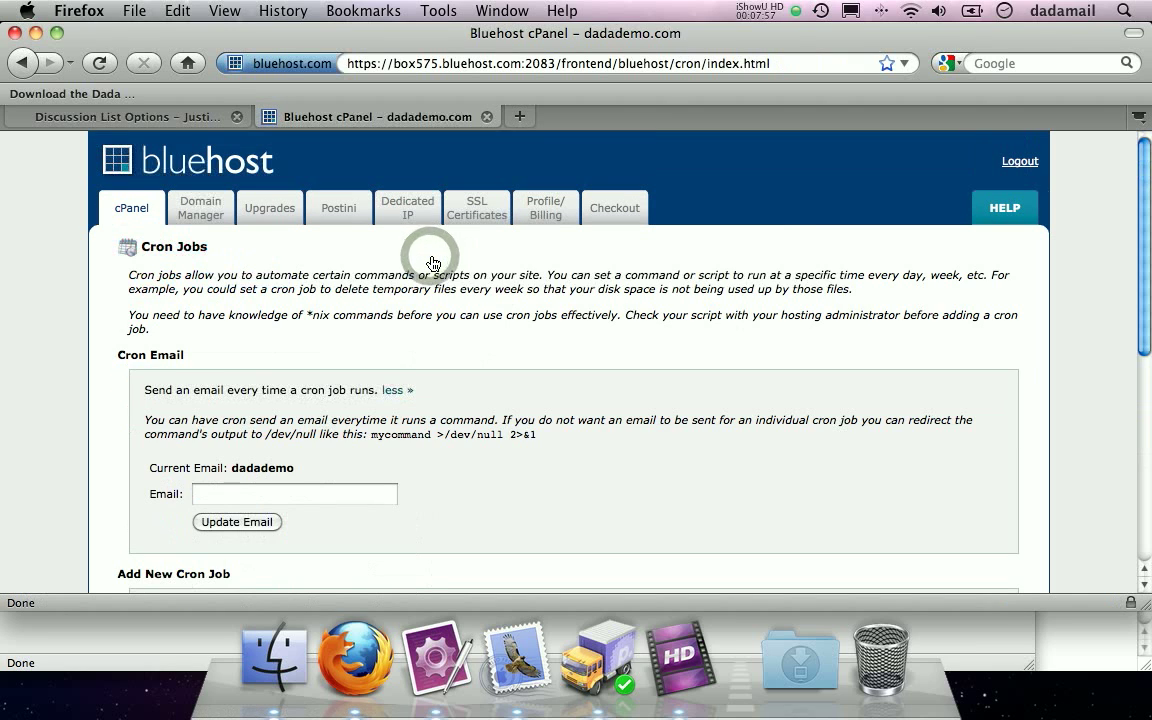
# - Under Add New Cron Job, choose Every 5 minutes from Common Settings
pyautogui.scroll(-3)
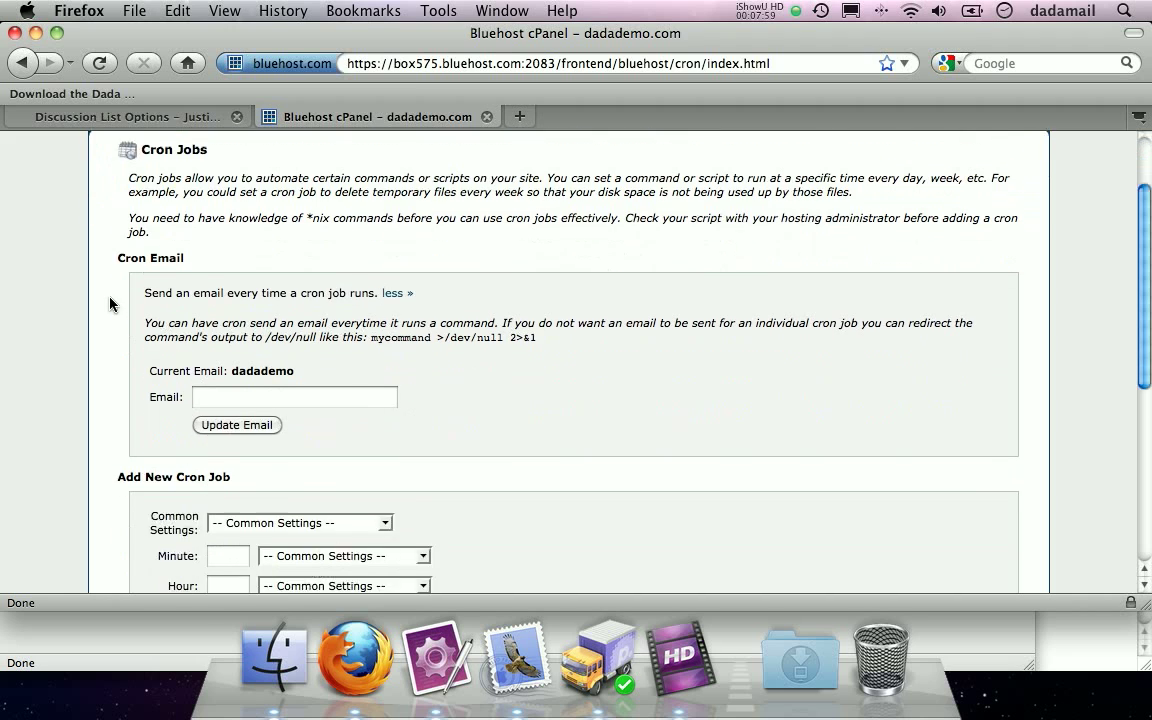
pyautogui.scroll(-3)
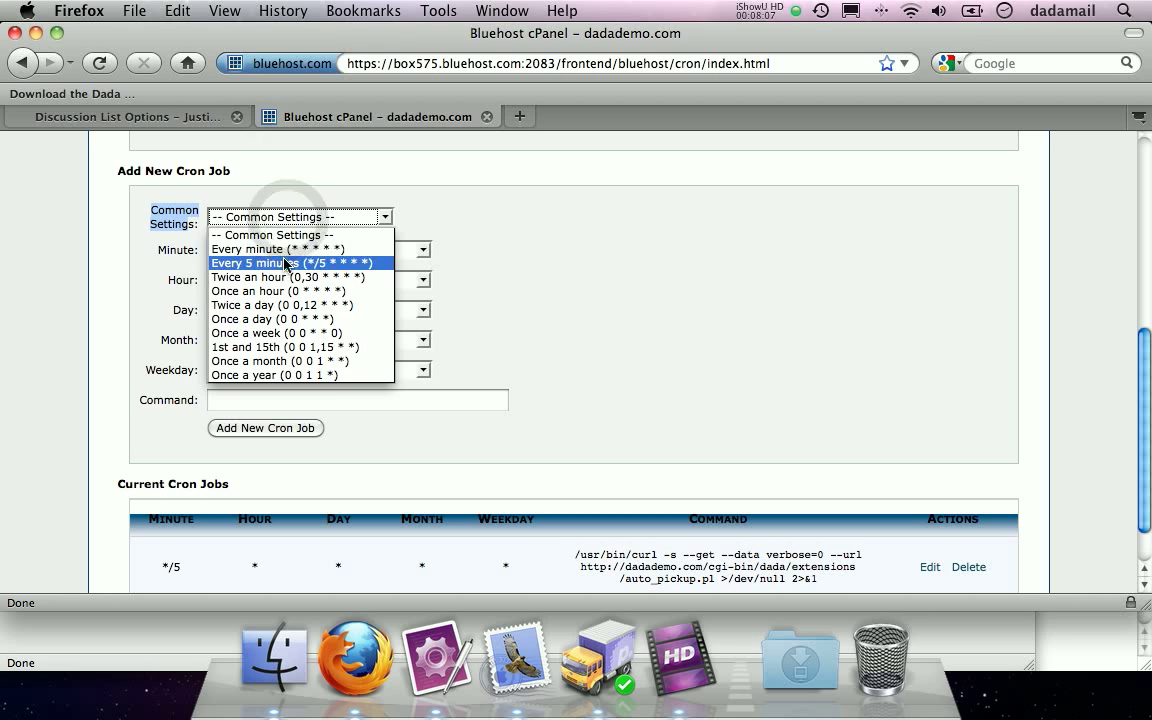
pyautogui.click(288, 262)
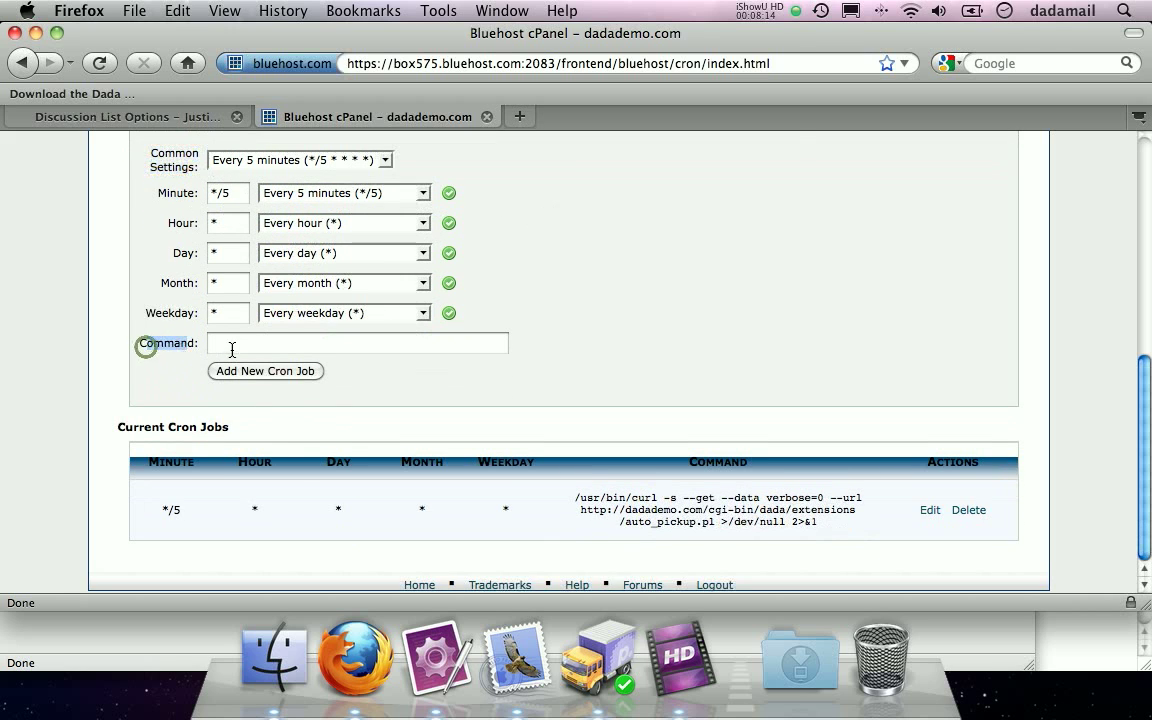
# - Enter the dada_bridge.pl curl command (run=1, passcode, verbose) with >/dev/null 2>&1 as the cron Command
pyautogui.click(120, 116)
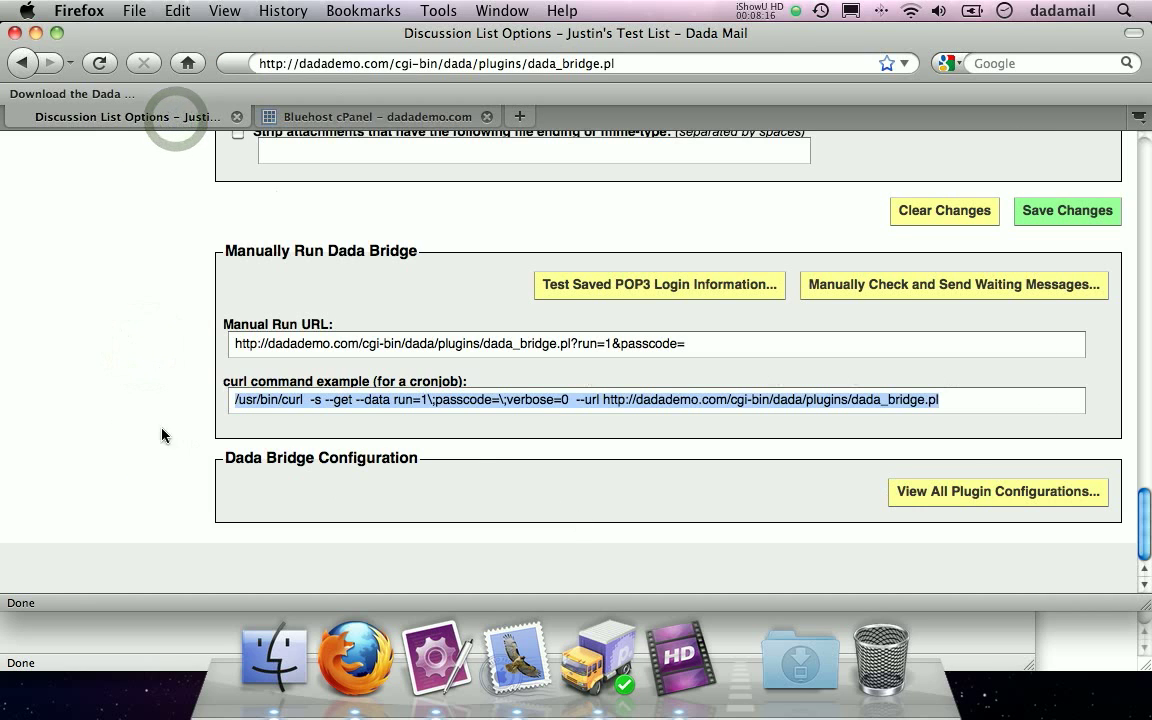
pyautogui.click(376, 116)
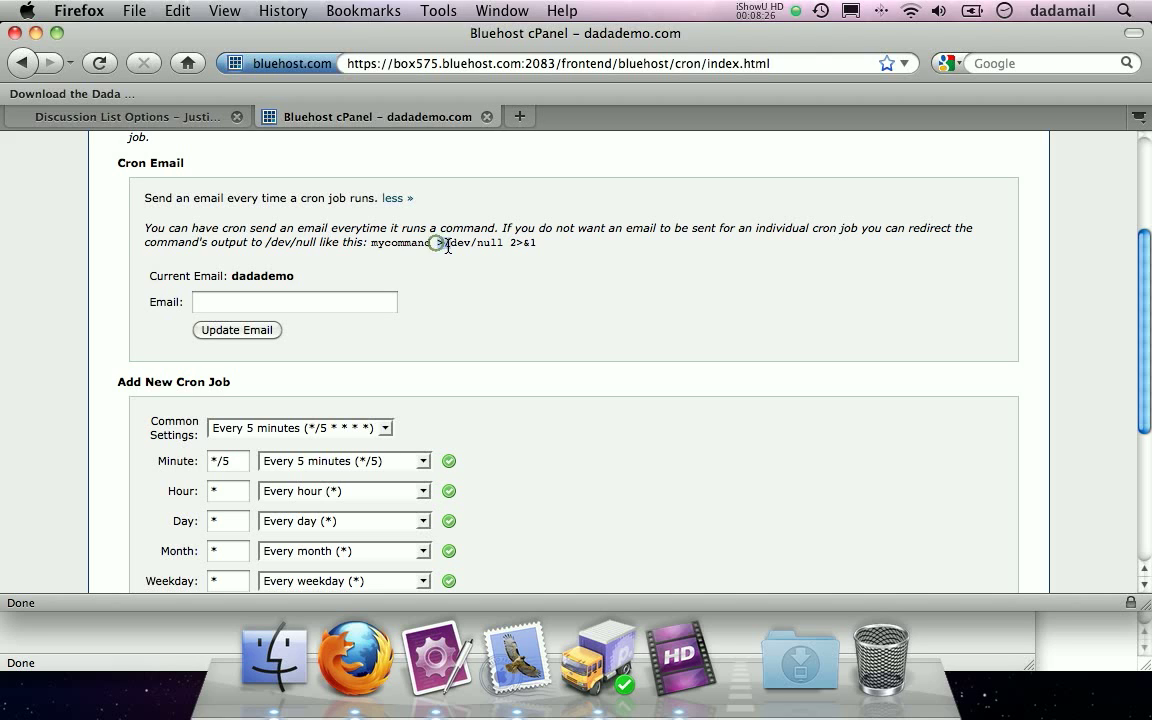
pyautogui.moveTo(436, 244); pyautogui.dragTo(504, 244)
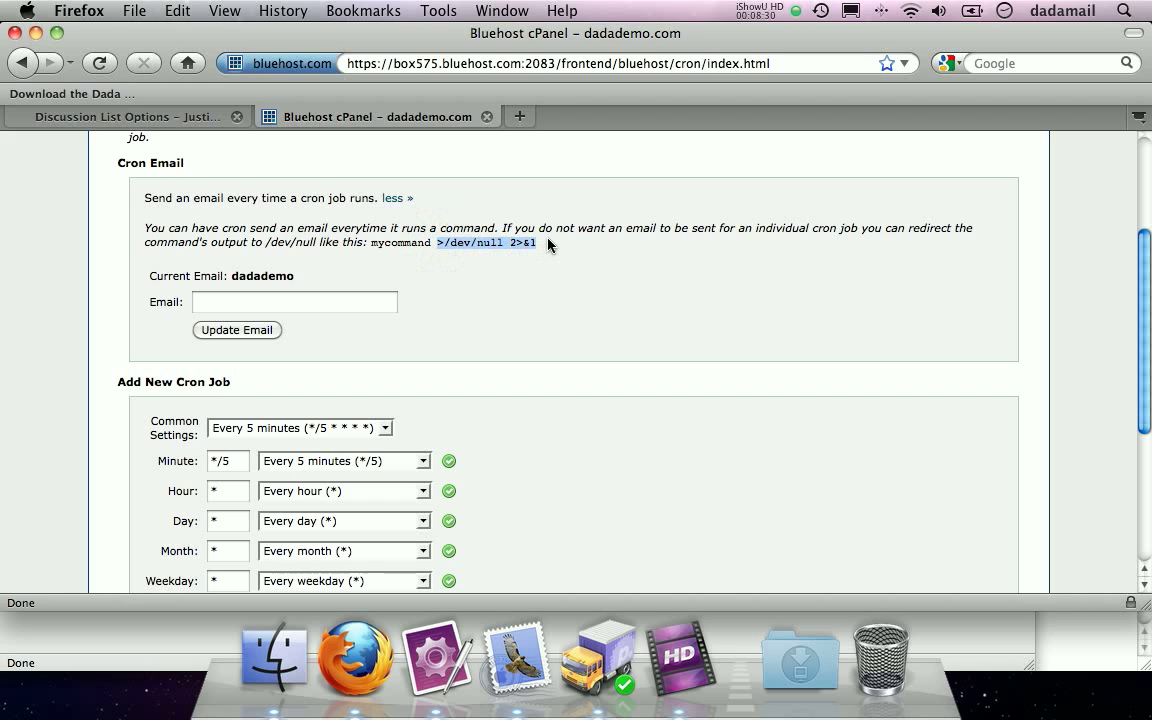
pyautogui.scroll(-3)
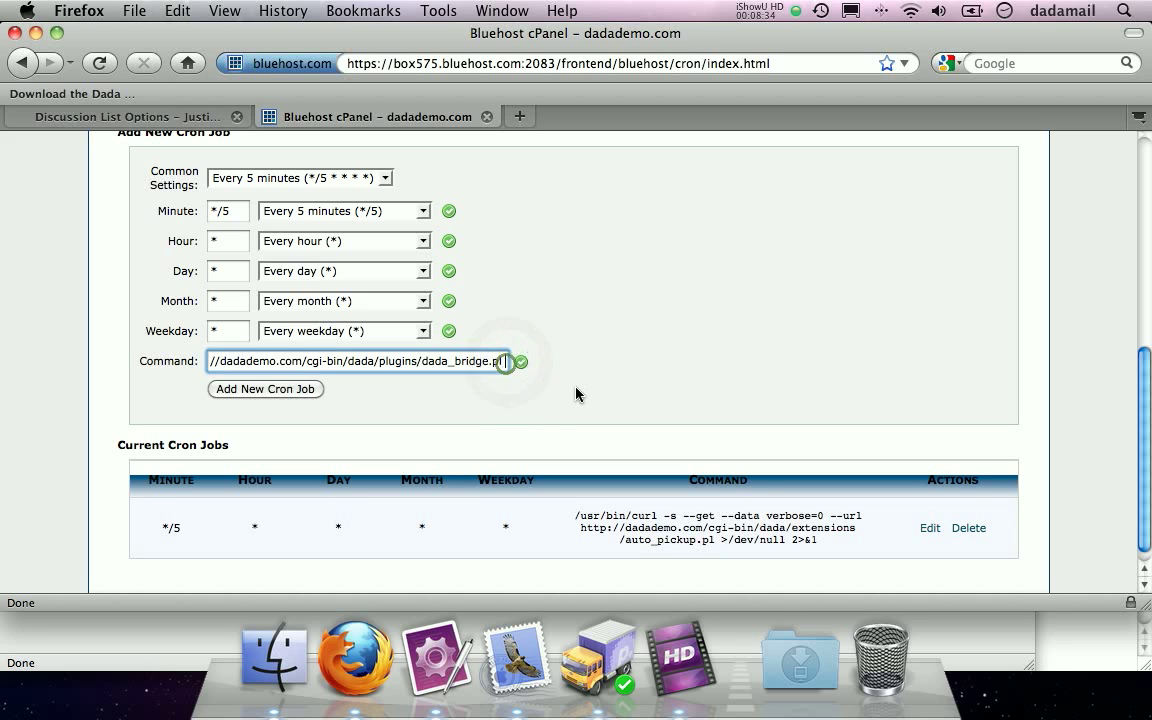
pyautogui.write('>/dev/null 2>&1')
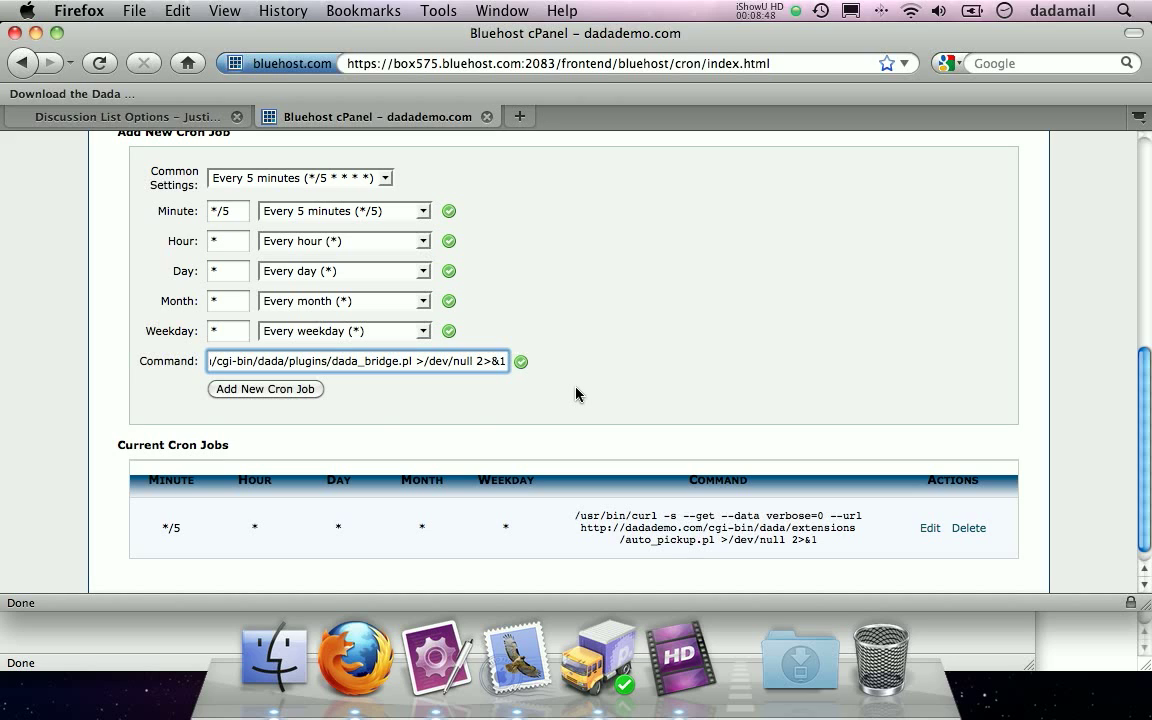
pyautogui.write('/usr/bin/curl -s --get --data run=1\\;passcode=\\;verbose')
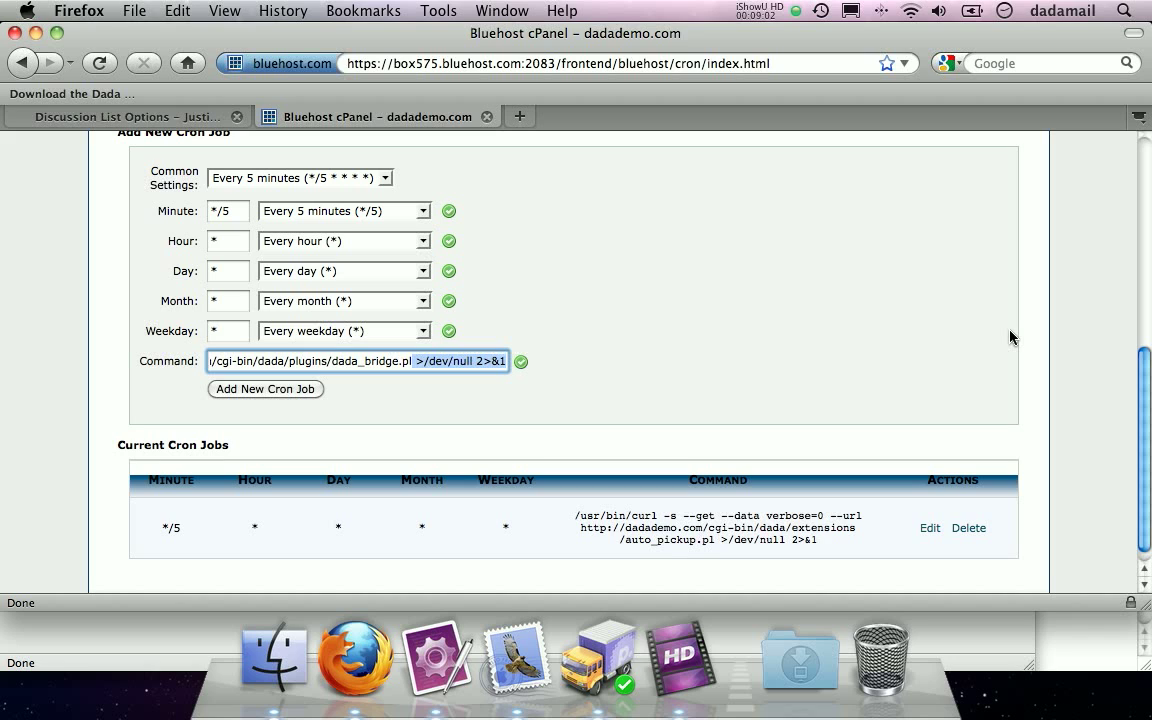
# - Add the cron job, confirm 'Added Cron Job', and return to Discussion List Options
pyautogui.click(264, 388)
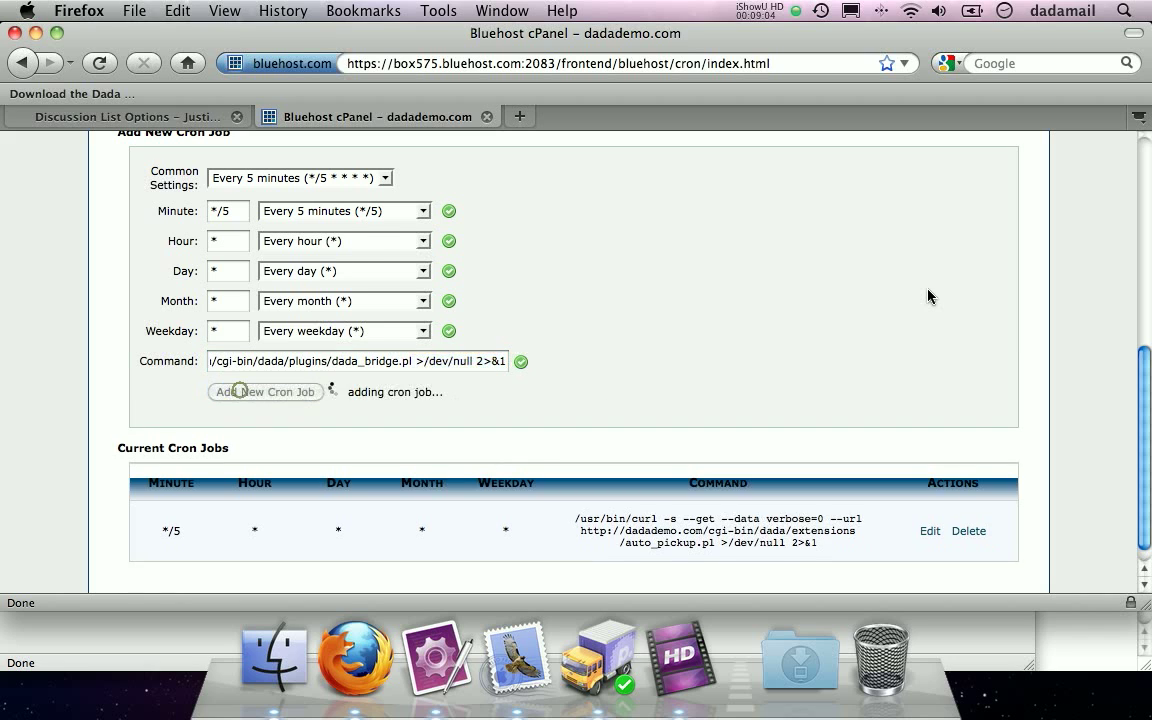
pyautogui.click(264, 390)
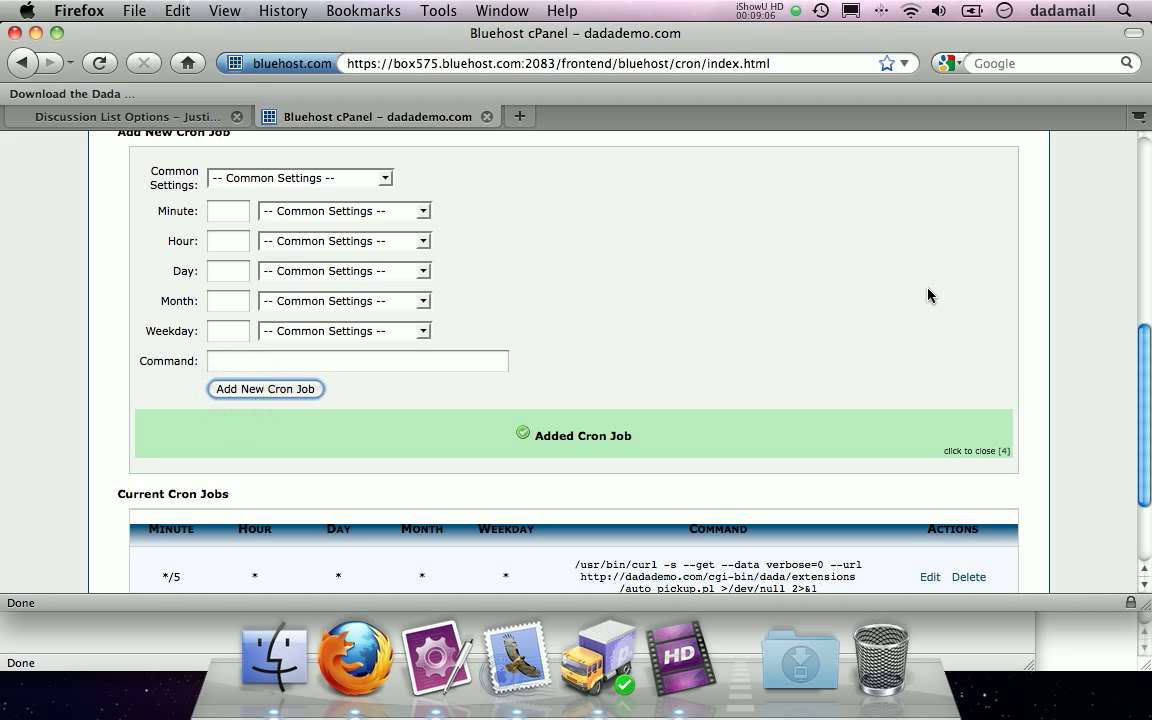
pyautogui.click(120, 116)
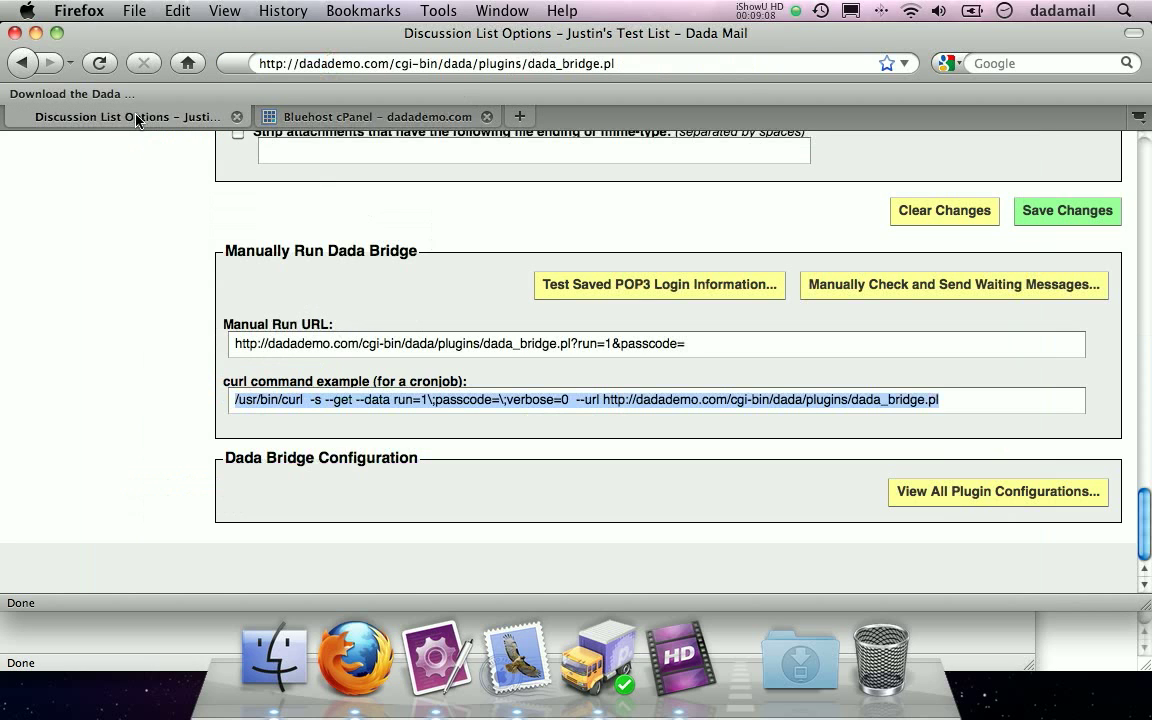
pyautogui.moveTo(212, 144)
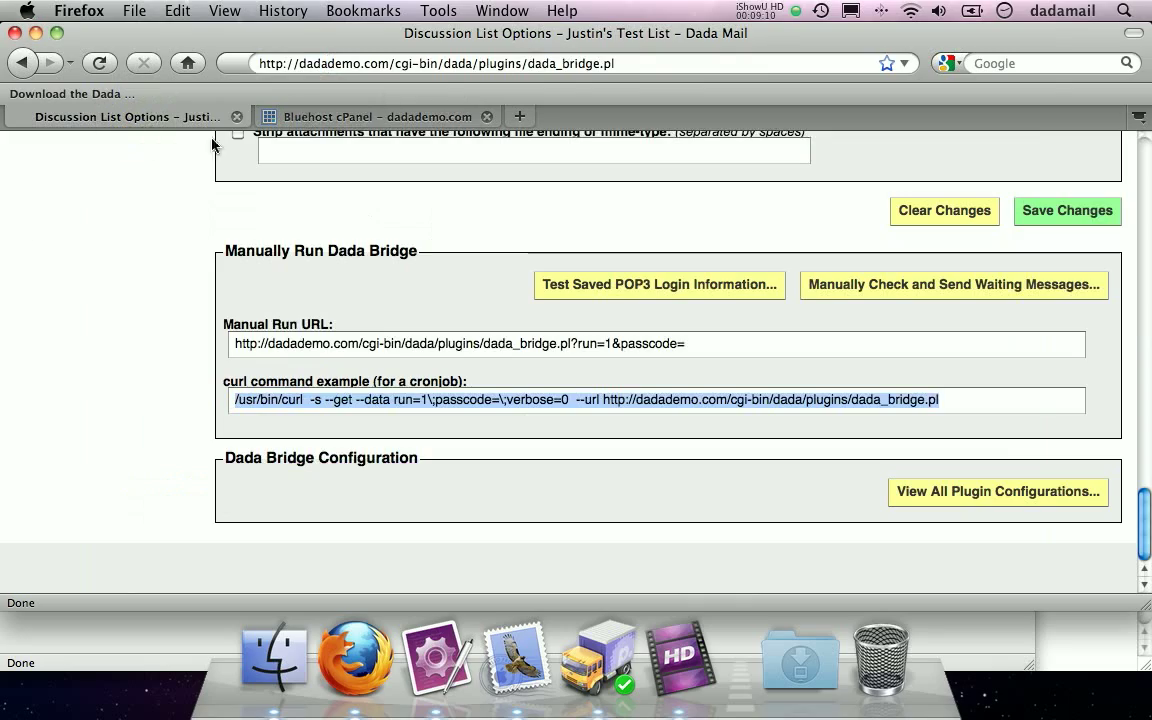
pyautogui.scroll(3)
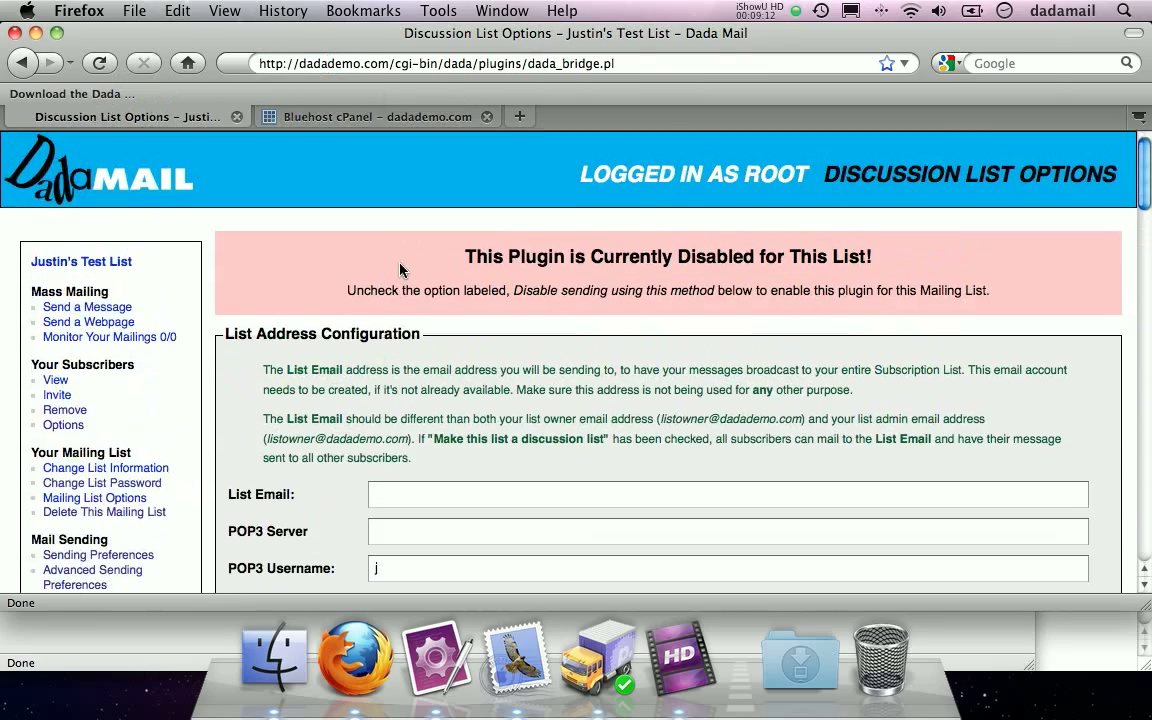